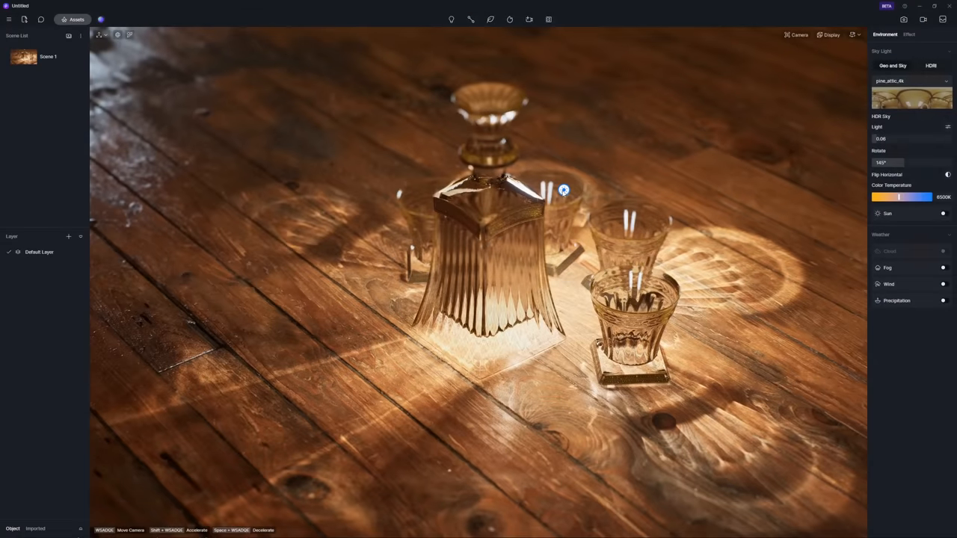
Select the point light among the glasses and drag it so the caustics shift across the floor.
{"action": "left_click", "coordinate": [565, 190]}
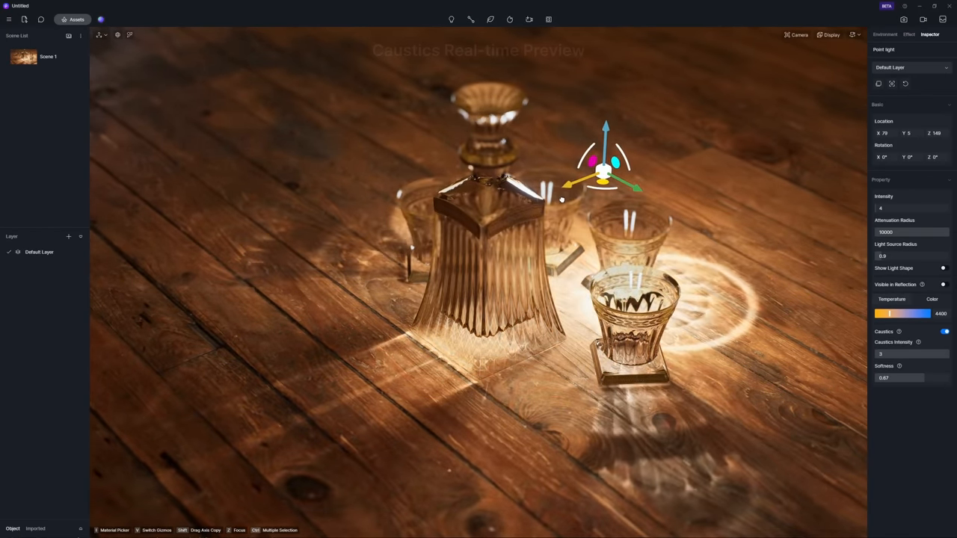
{"action": "left_click_drag", "start_coordinate": [604, 176], "coordinate": [562, 179]}
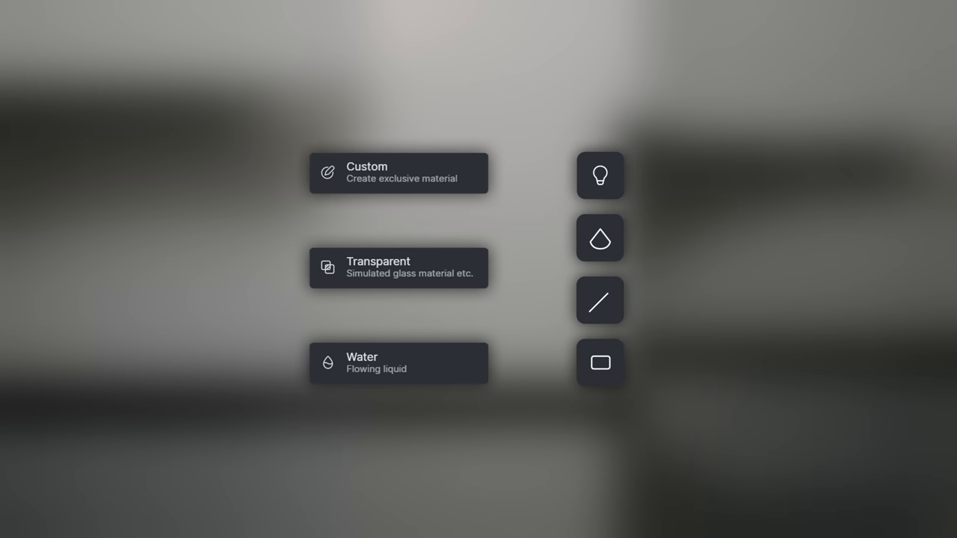
{"action": "left_click", "coordinate": [397, 268]}
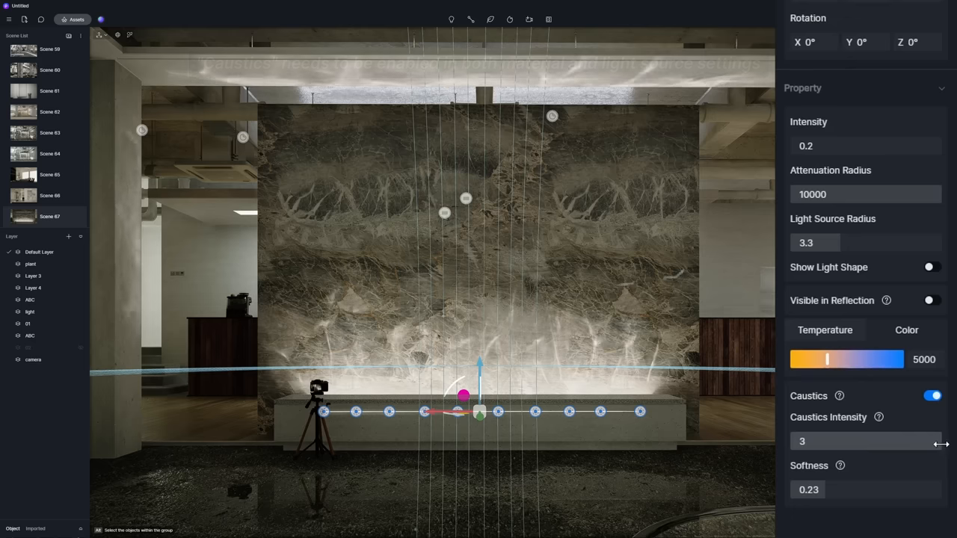
Raise the wall light's caustics Softness from 0.23 to 0.31 in the Inspector.
{"action": "left_click", "coordinate": [864, 439]}
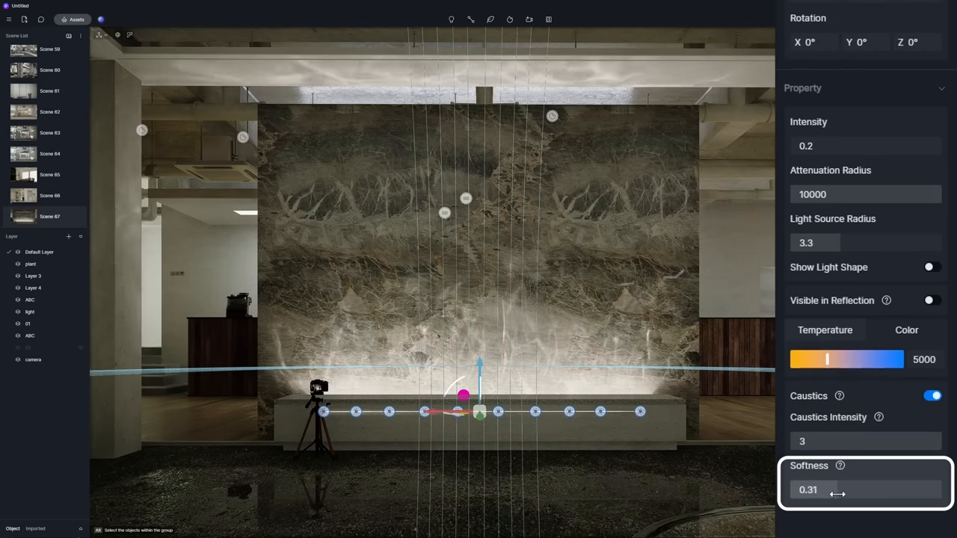
{"action": "left_click_drag", "start_coordinate": [837, 493], "coordinate": [819, 493]}
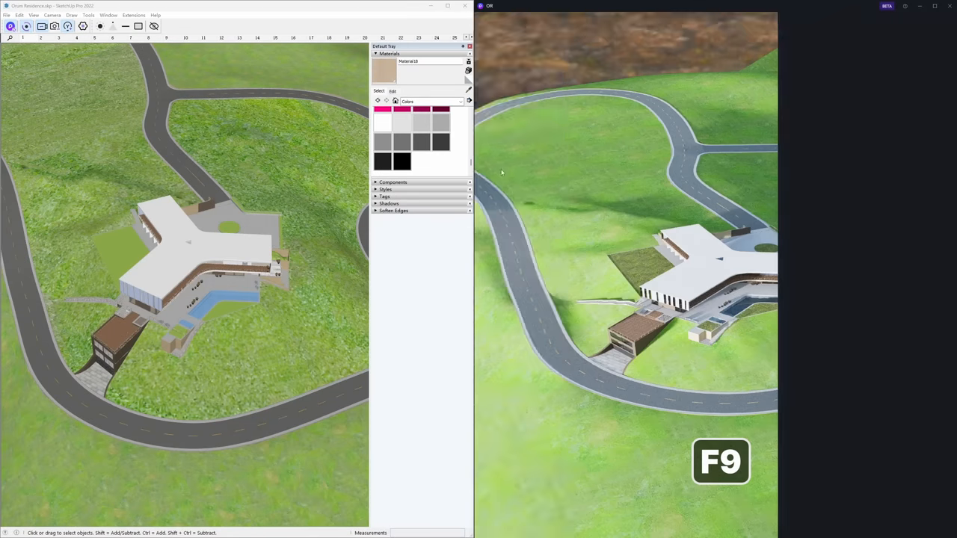
{"action": "key", "text": "F9"}
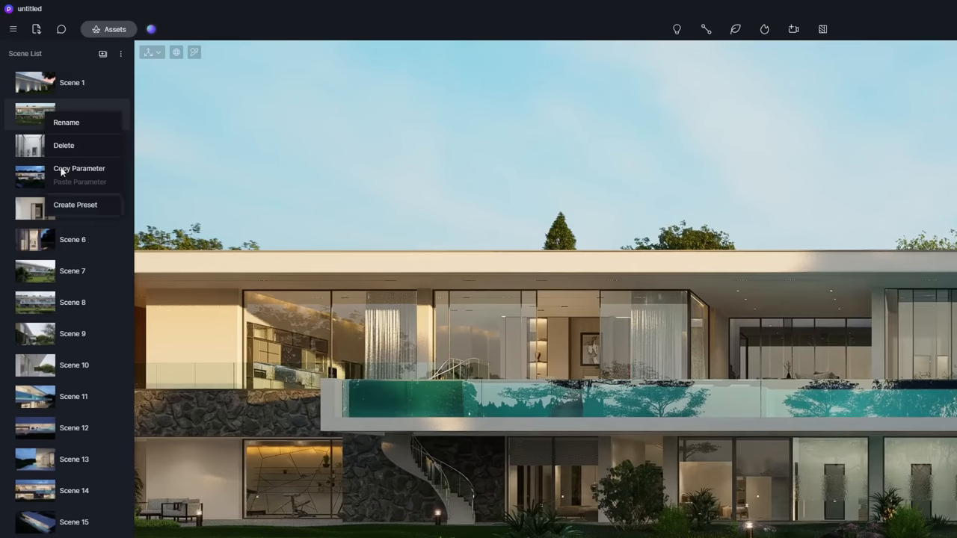
Create a preset from Scene 2 named 'Dusk' with Environment and Effect, saved in the default folder.
{"action": "left_click", "coordinate": [75, 203]}
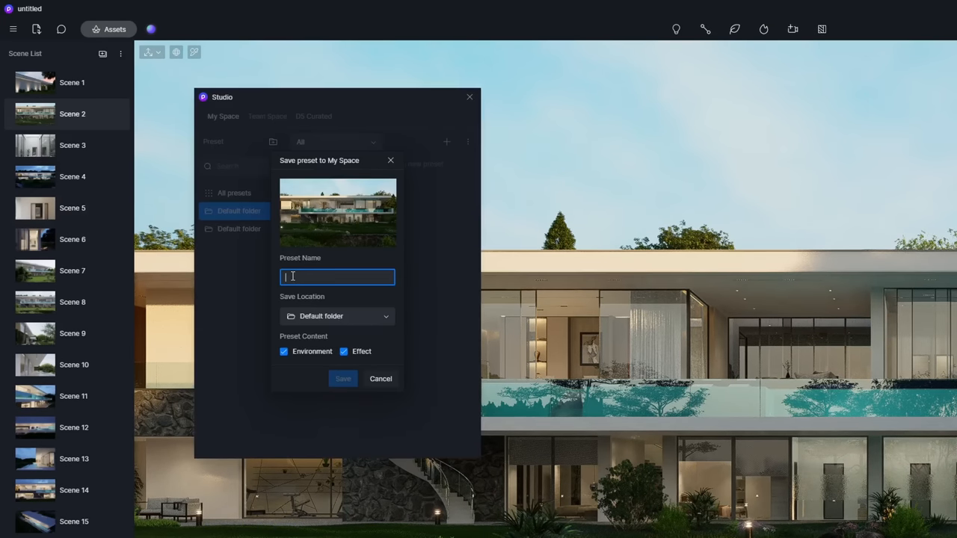
{"action": "type", "text": "Dusk"}
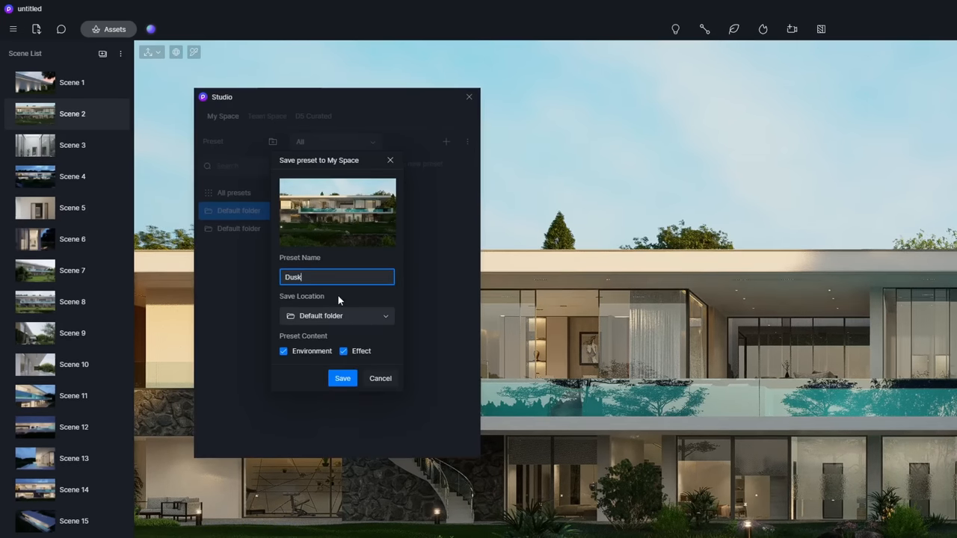
{"action": "left_click", "coordinate": [341, 377]}
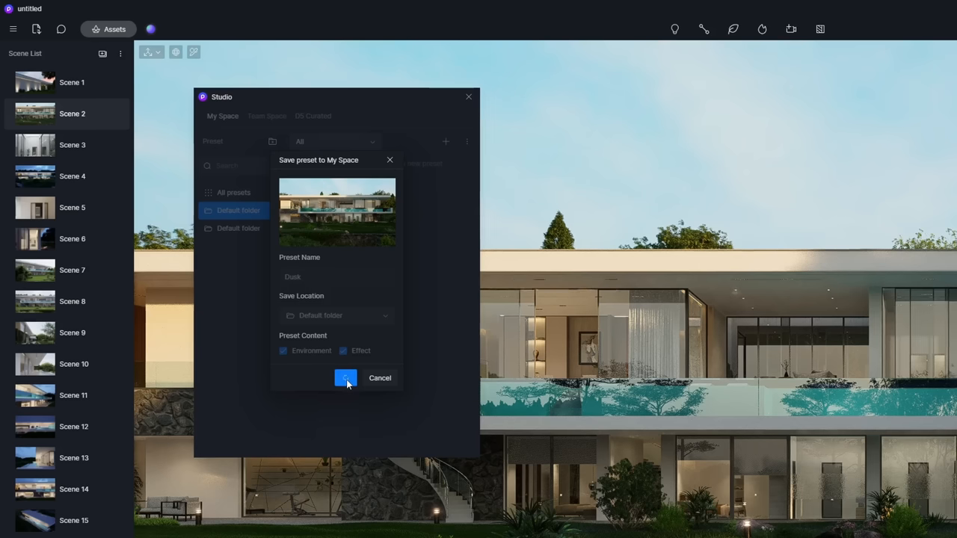
{"action": "left_click", "coordinate": [345, 377]}
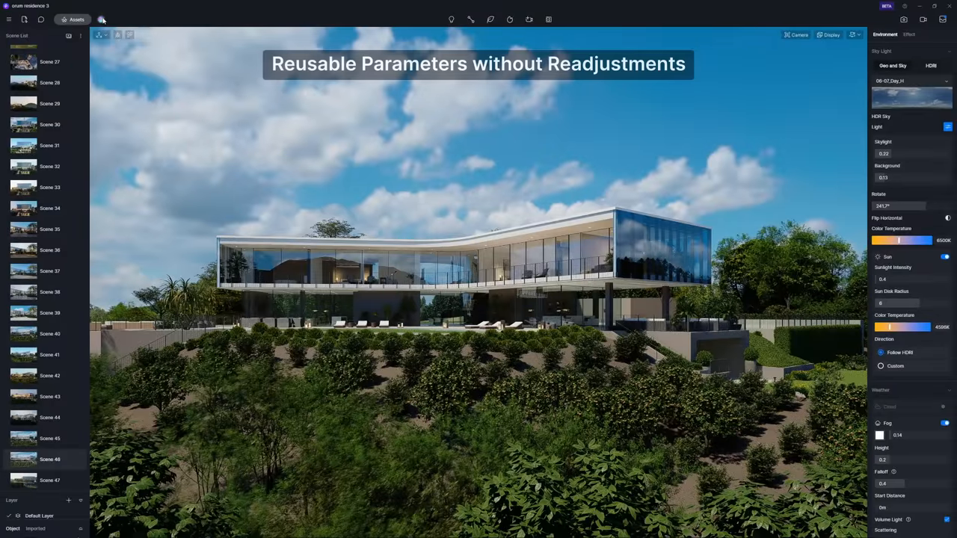
Save the grass-cluster scatter brush to My Space in the Lawn folder.
{"action": "left_click", "coordinate": [75, 18]}
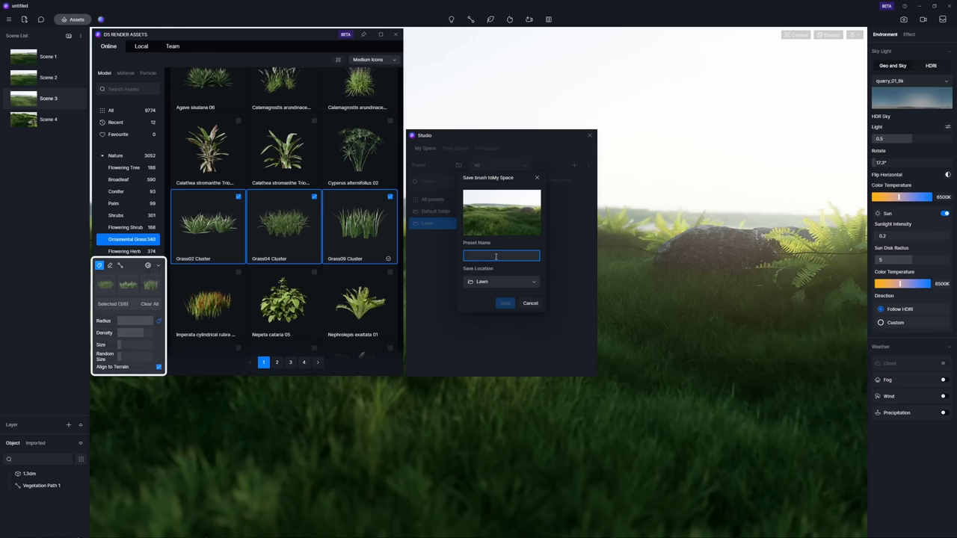
{"action": "left_click", "coordinate": [505, 302]}
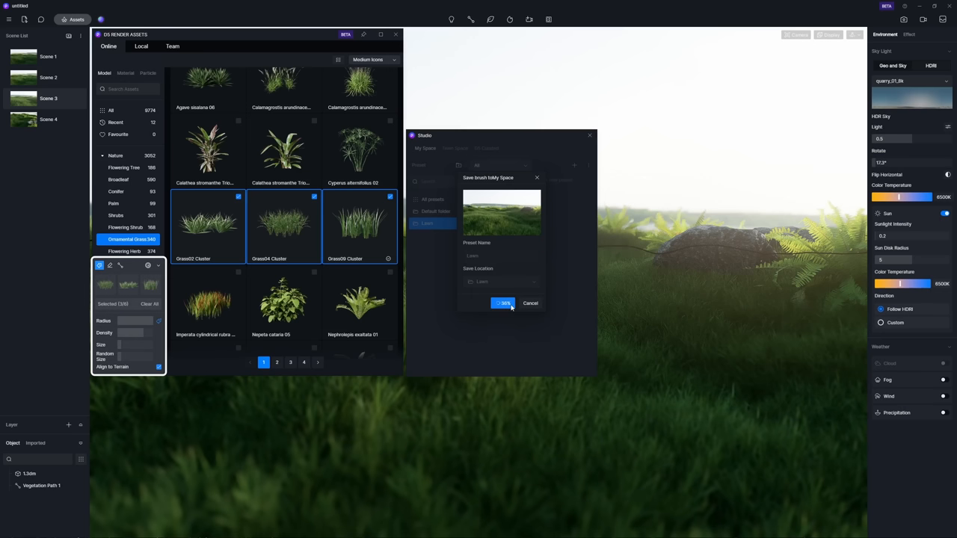
{"action": "left_click", "coordinate": [502, 302]}
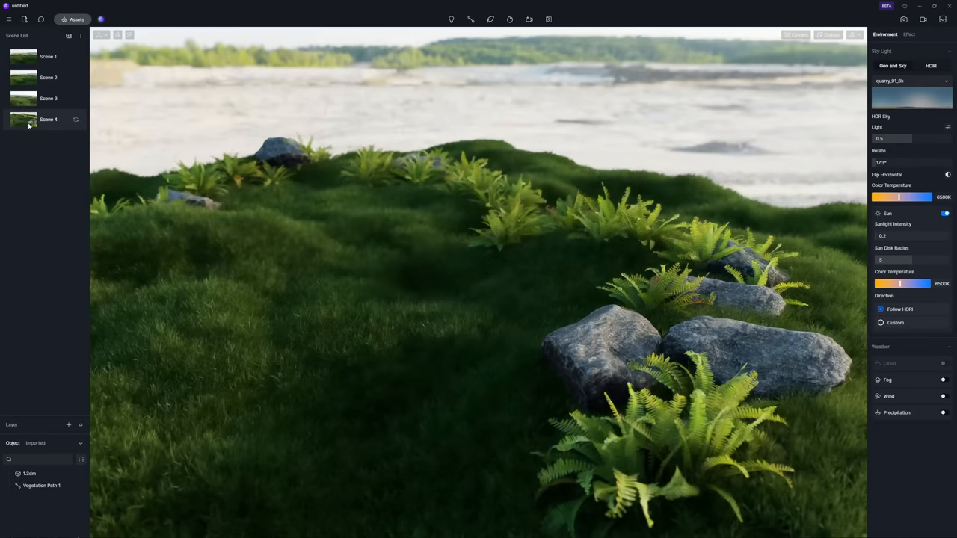
Save Vegetation Path 1 (the fern path) to My Space in the Path folder.
{"action": "left_click", "coordinate": [42, 485]}
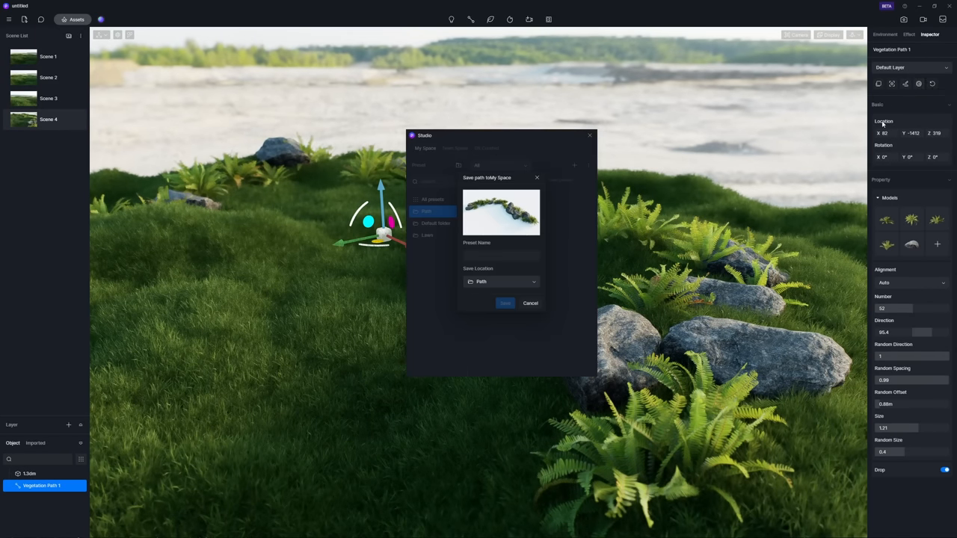
{"action": "left_click", "coordinate": [501, 254]}
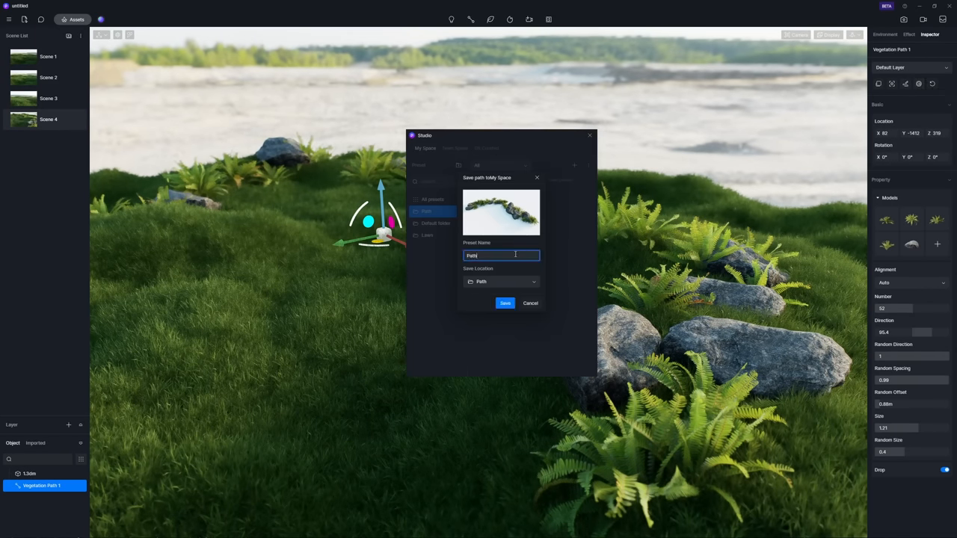
{"action": "left_click", "coordinate": [505, 302]}
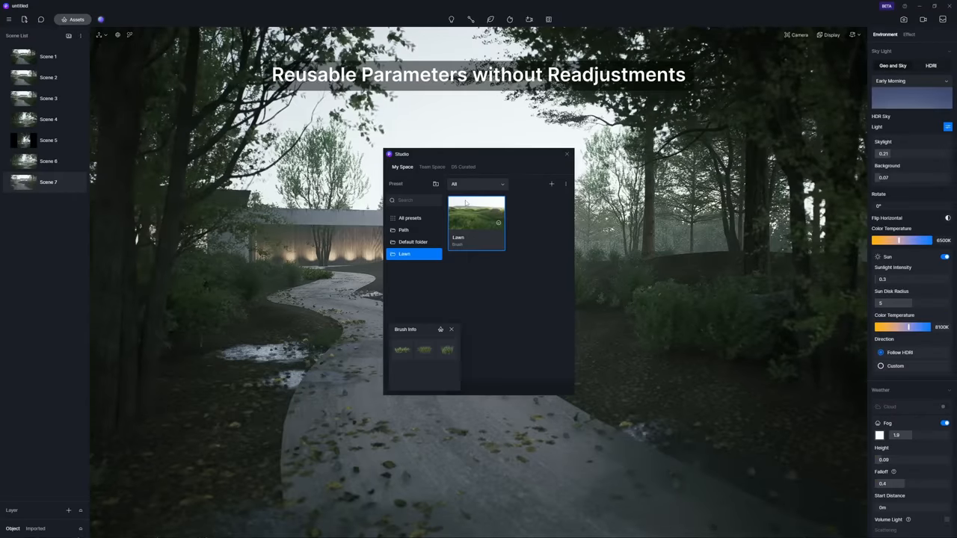
Pick the saved Lawn brush preset from My Space for reuse.
{"action": "left_click", "coordinate": [566, 154]}
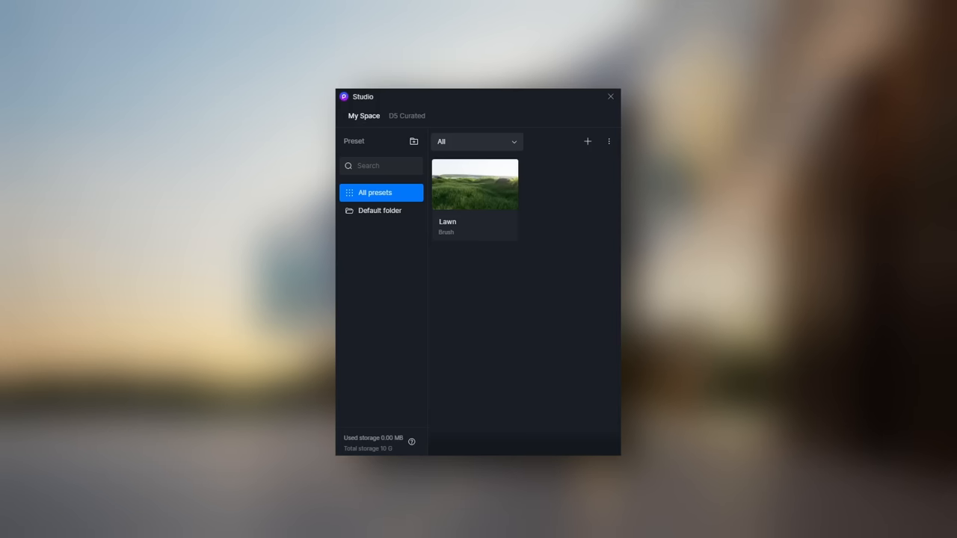
Scroll through the D5 Curated presets (Exterior-Dusk, Exterior-Night, Chamber Music Hall) and move on to Preferences.
{"action": "left_click", "coordinate": [406, 117]}
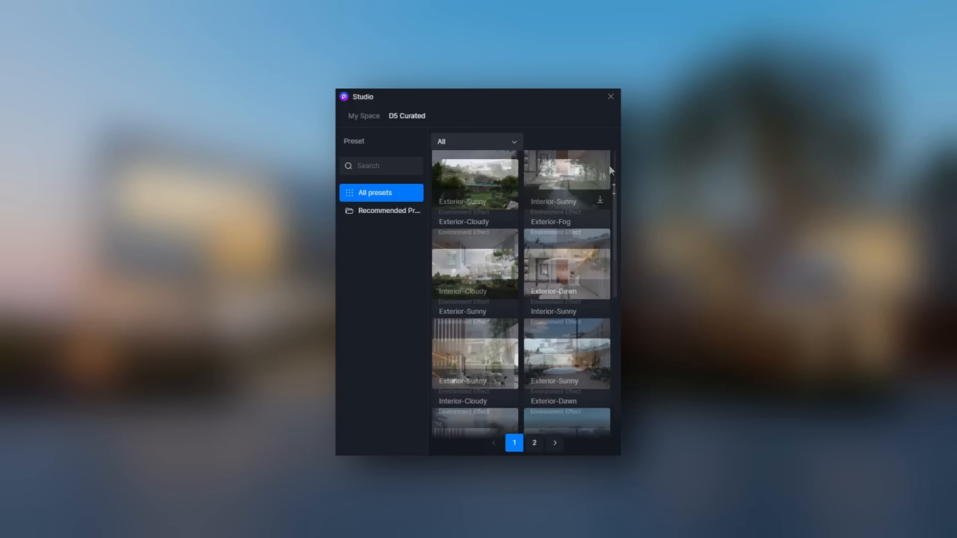
{"action": "scroll", "scroll_direction": "down", "scroll_amount": 3}
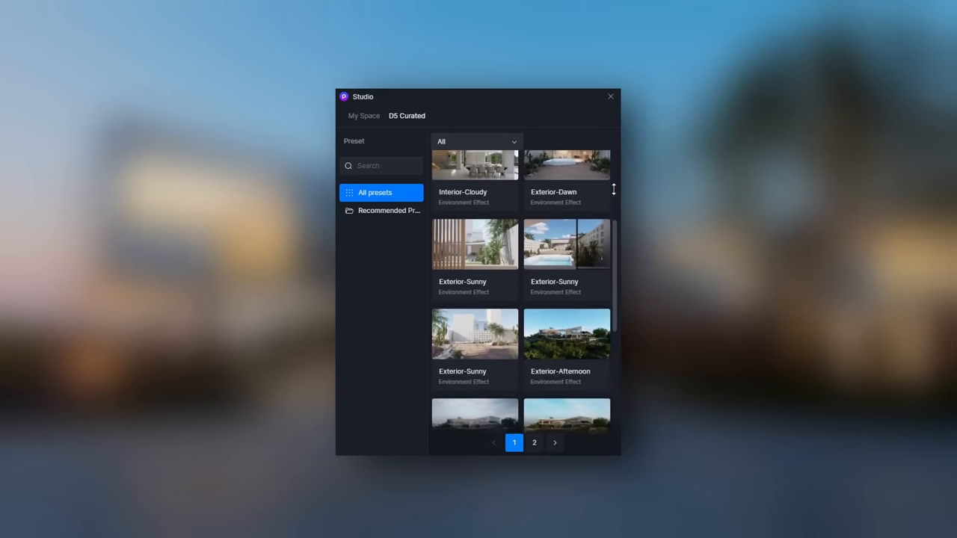
{"action": "scroll", "scroll_direction": "down", "scroll_amount": 3}
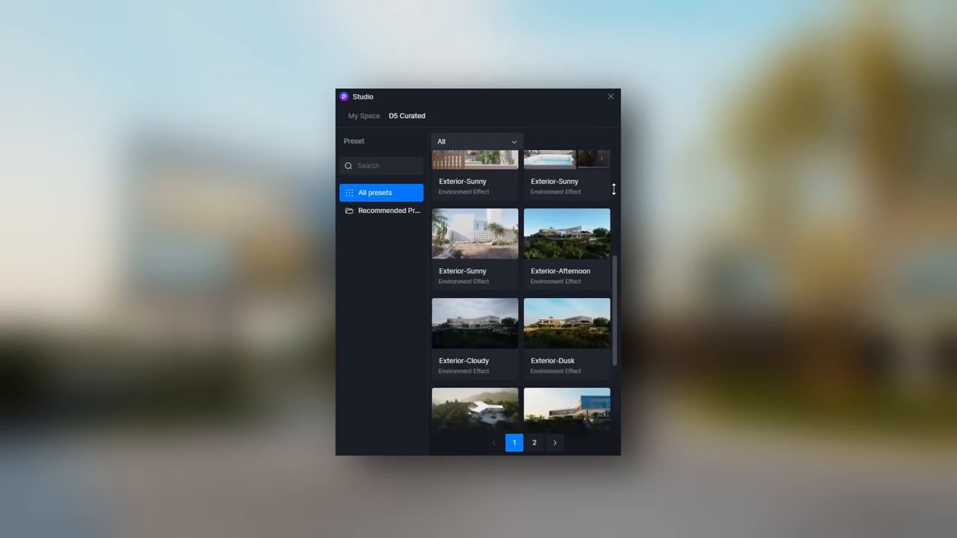
{"action": "scroll", "scroll_direction": "down", "scroll_amount": 3}
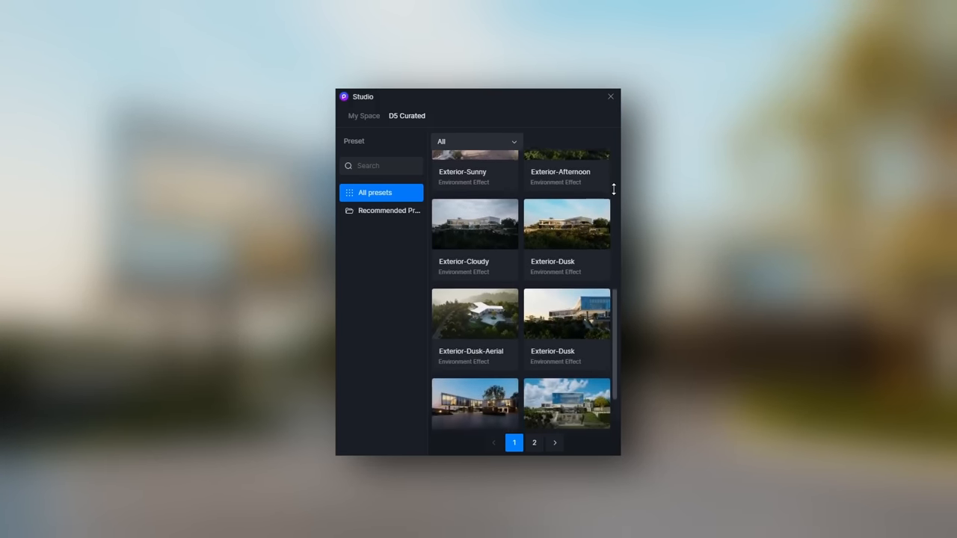
{"action": "scroll", "scroll_direction": "down", "scroll_amount": 3}
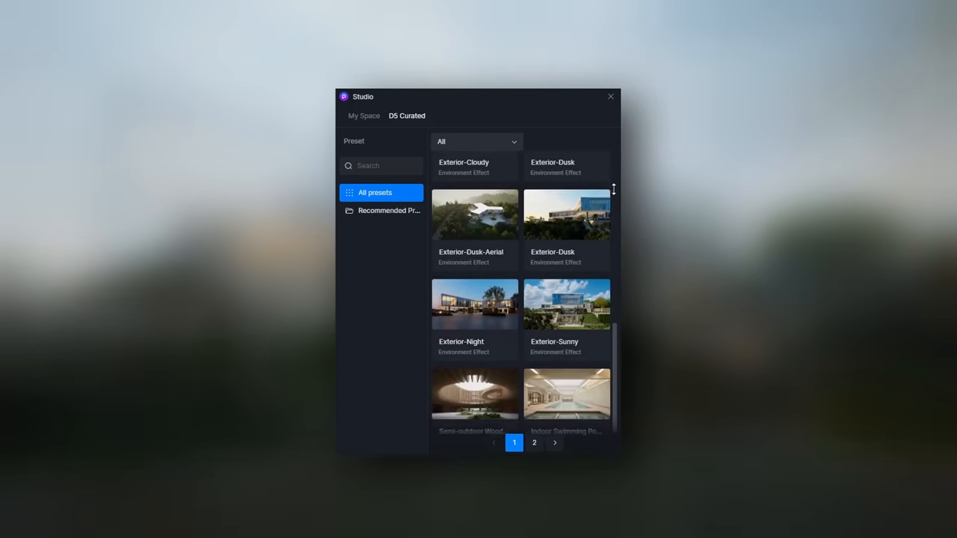
{"action": "scroll", "scroll_direction": "down", "scroll_amount": 3}
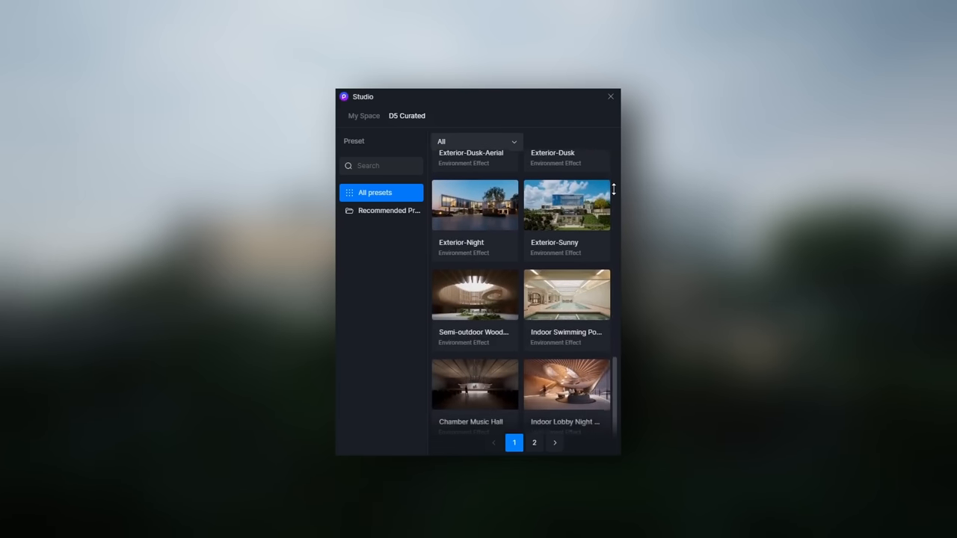
{"action": "left_click", "coordinate": [610, 95]}
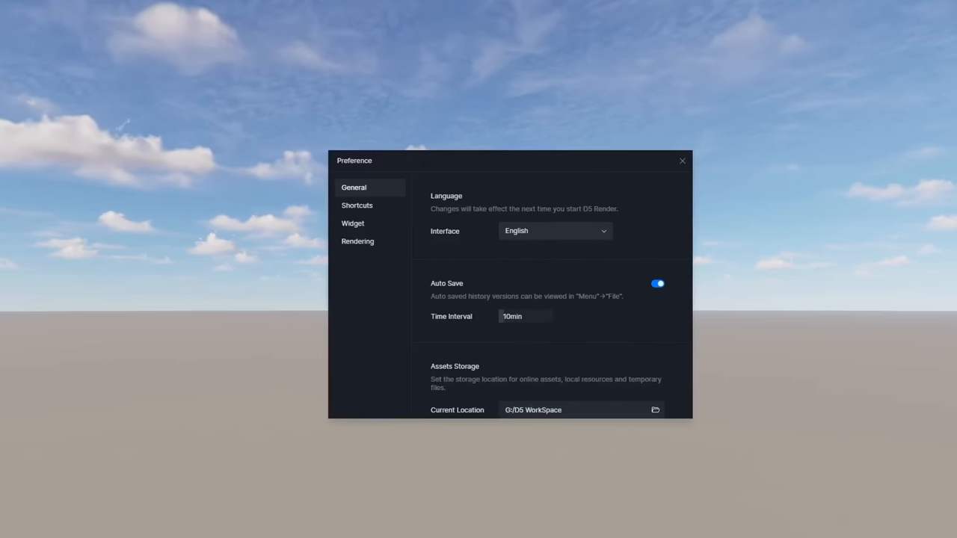
Review the Widget tab in Preferences, toggle Section Tools, and close the dialog.
{"action": "left_click", "coordinate": [353, 223]}
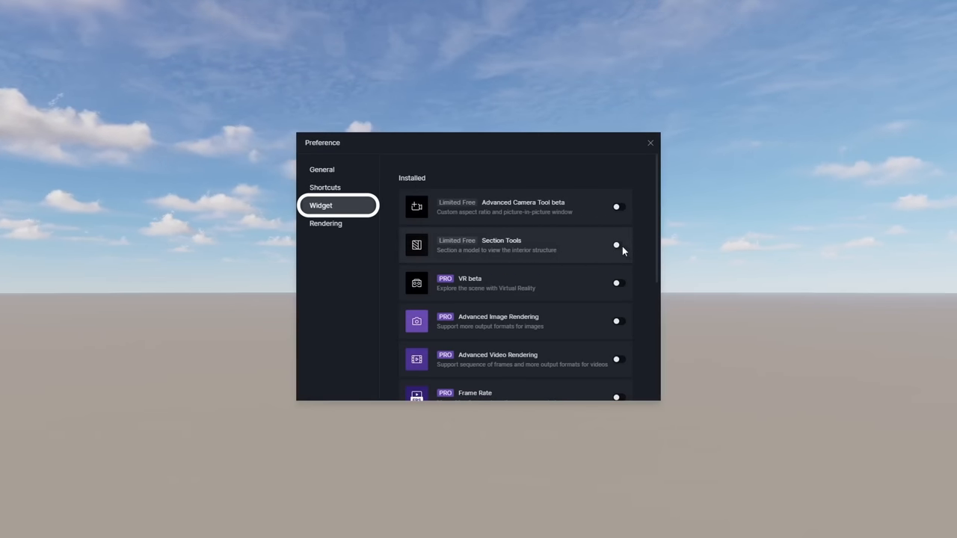
{"action": "left_click", "coordinate": [649, 144]}
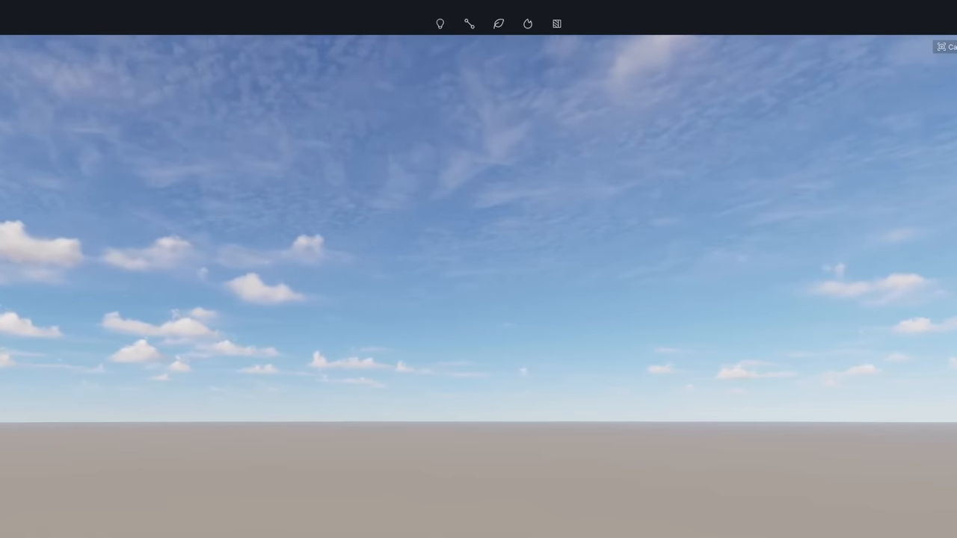
{"action": "left_click", "coordinate": [618, 23]}
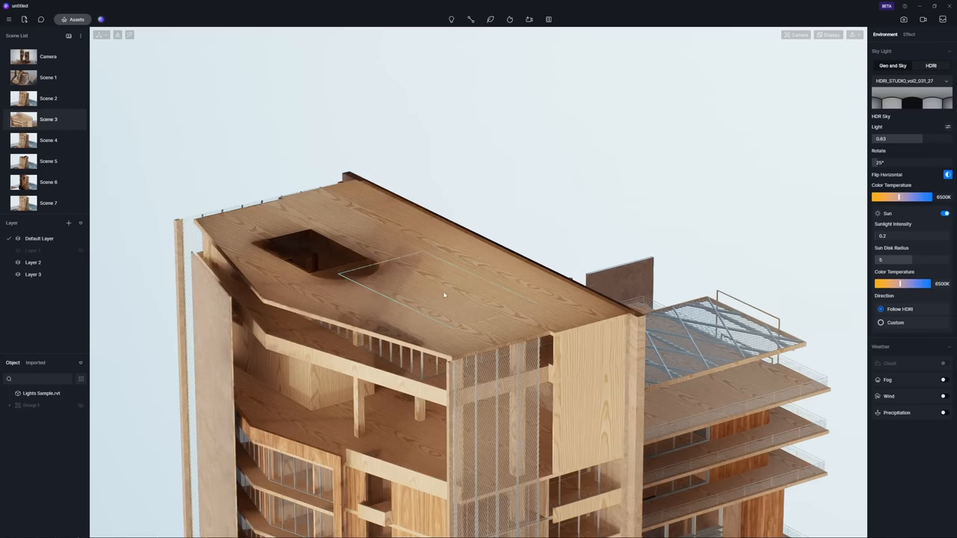
Place a section plane on the tower facade and push the cut inward to expose the interior floors.
{"action": "left_click_drag", "start_coordinate": [444, 296], "coordinate": [568, 366]}
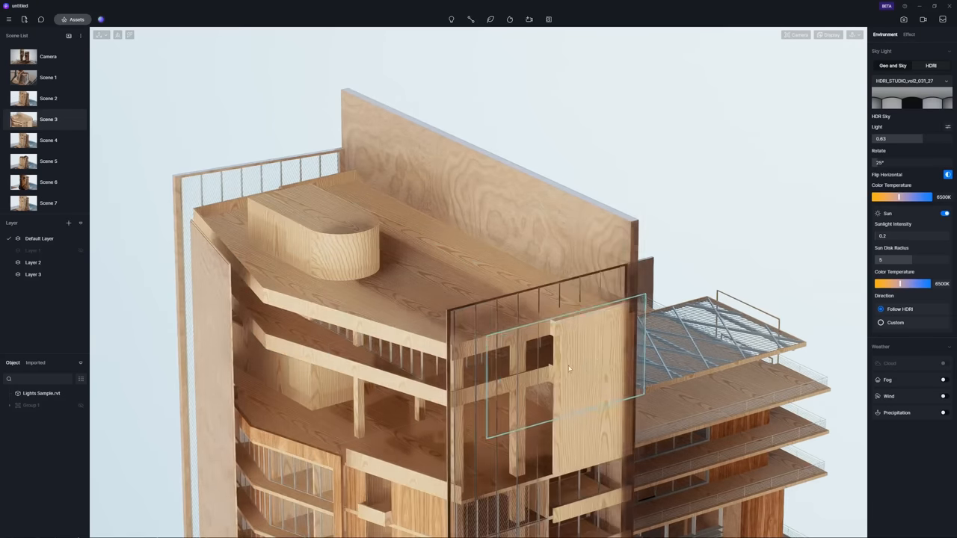
{"action": "left_click", "coordinate": [583, 366]}
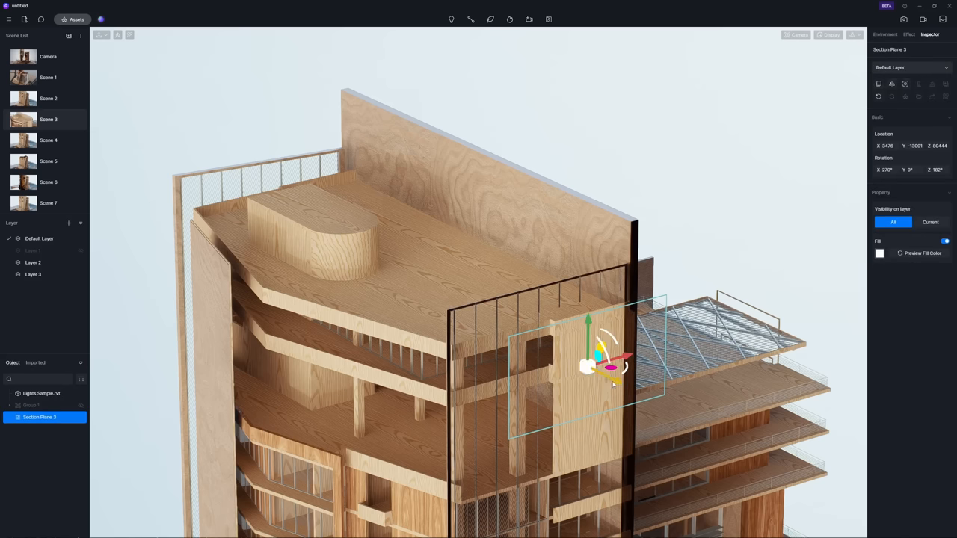
{"action": "left_click_drag", "start_coordinate": [605, 367], "coordinate": [531, 321]}
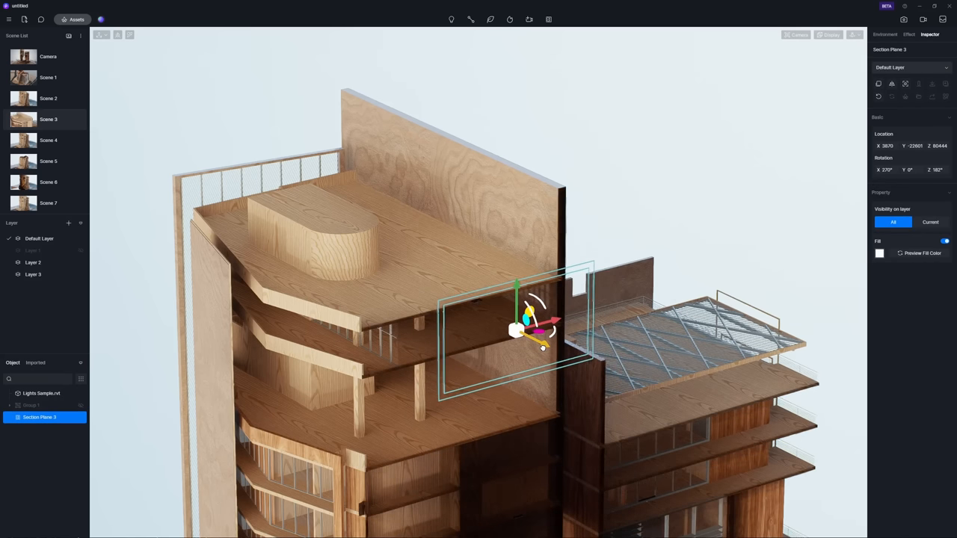
{"action": "left_click_drag", "start_coordinate": [538, 321], "coordinate": [545, 332]}
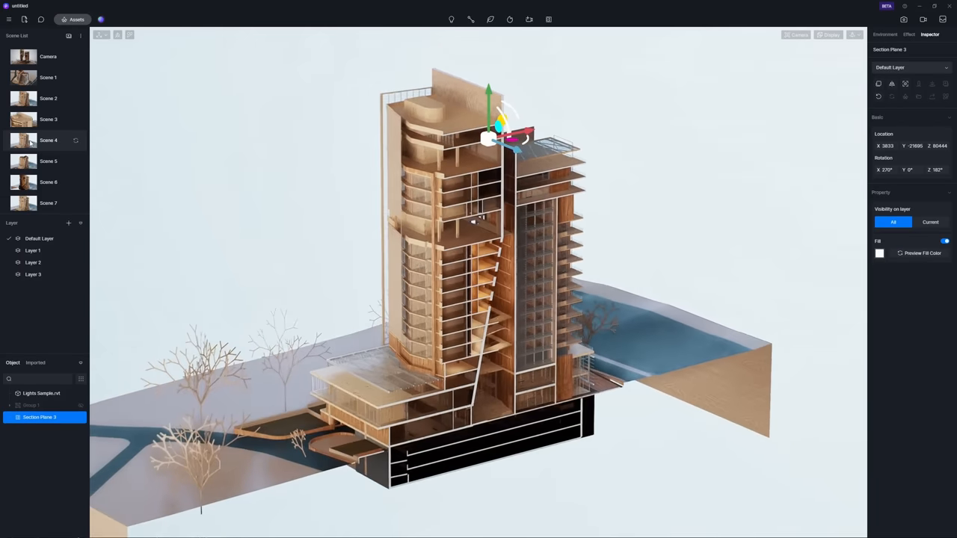
{"action": "left_click", "coordinate": [885, 34]}
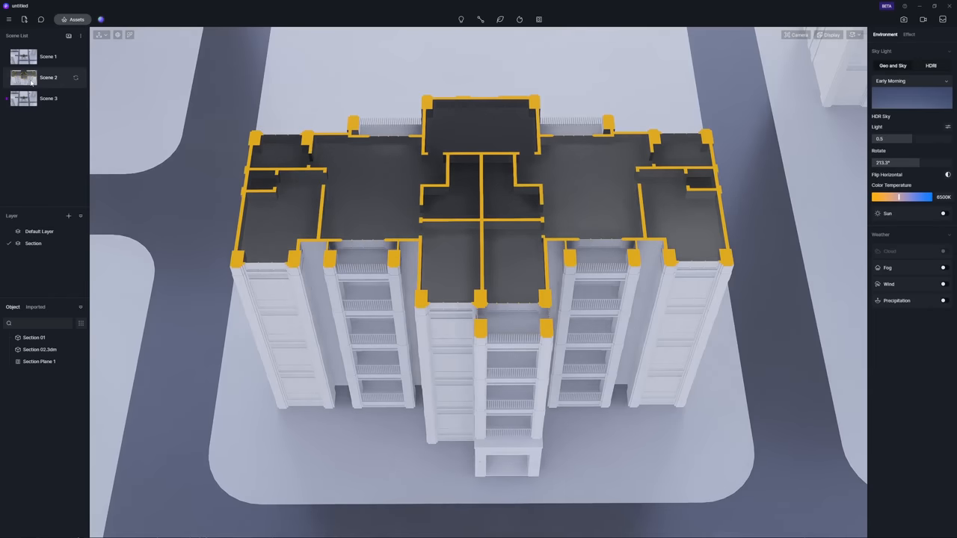
Select Section Plane 1 and set Visibility on layer to Current so only the central block is cut.
{"action": "left_click", "coordinate": [48, 98]}
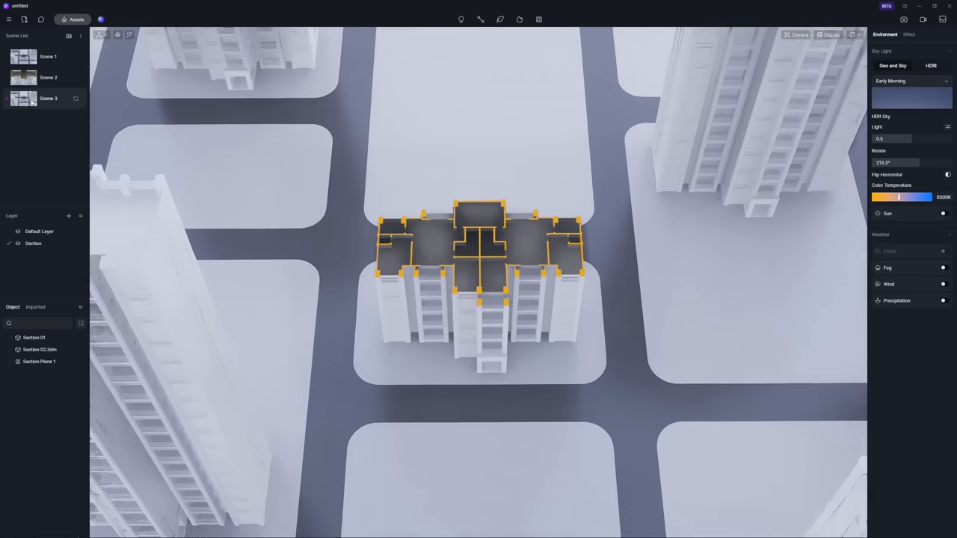
{"action": "left_click", "coordinate": [39, 361]}
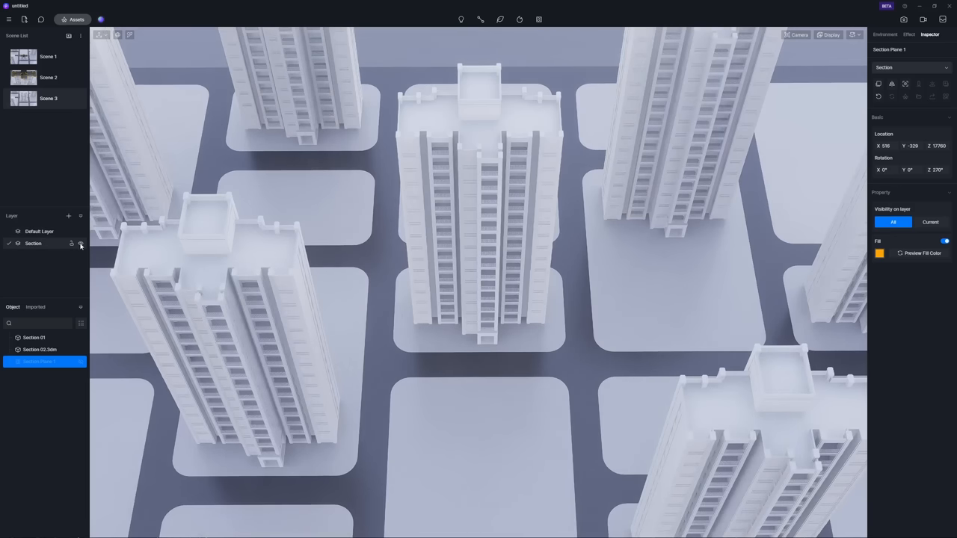
{"action": "left_click", "coordinate": [80, 243]}
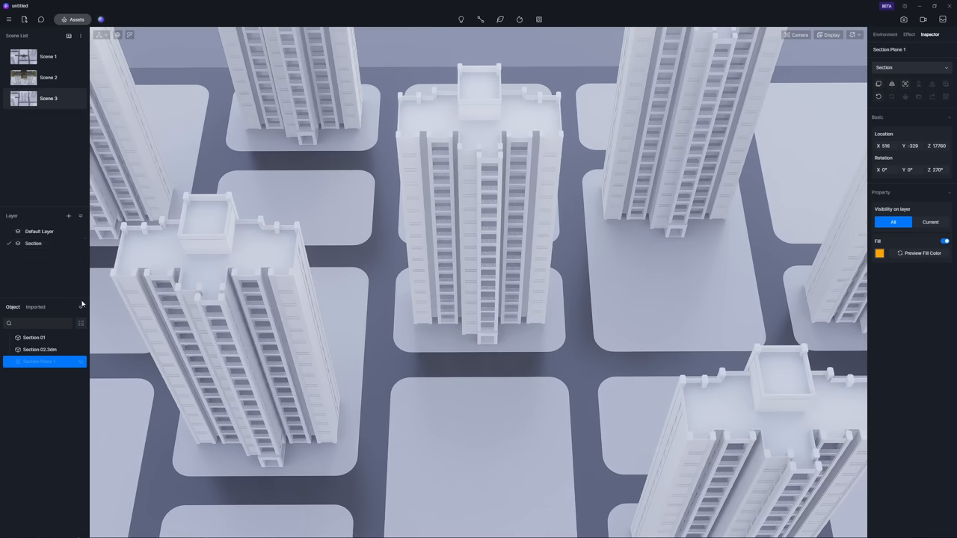
{"action": "left_click", "coordinate": [81, 323]}
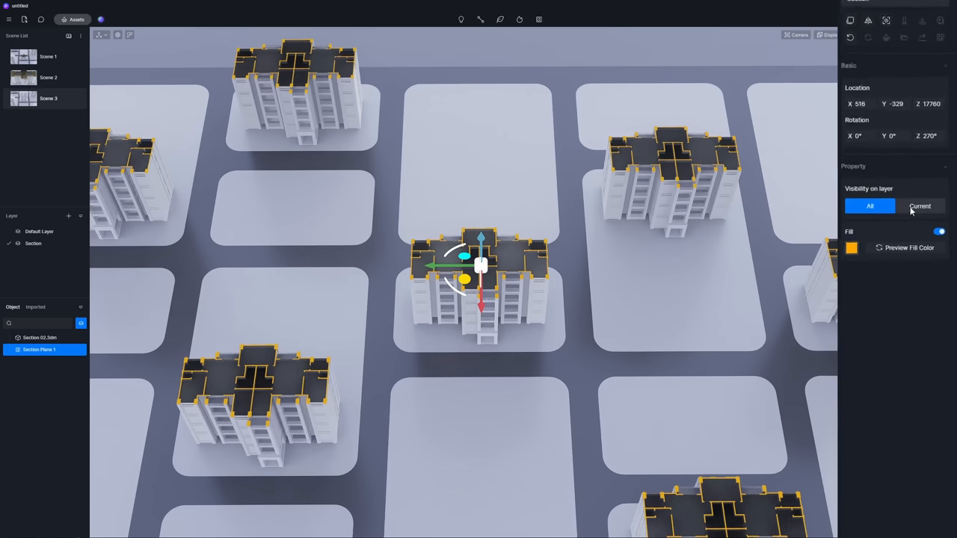
{"action": "left_click", "coordinate": [919, 206]}
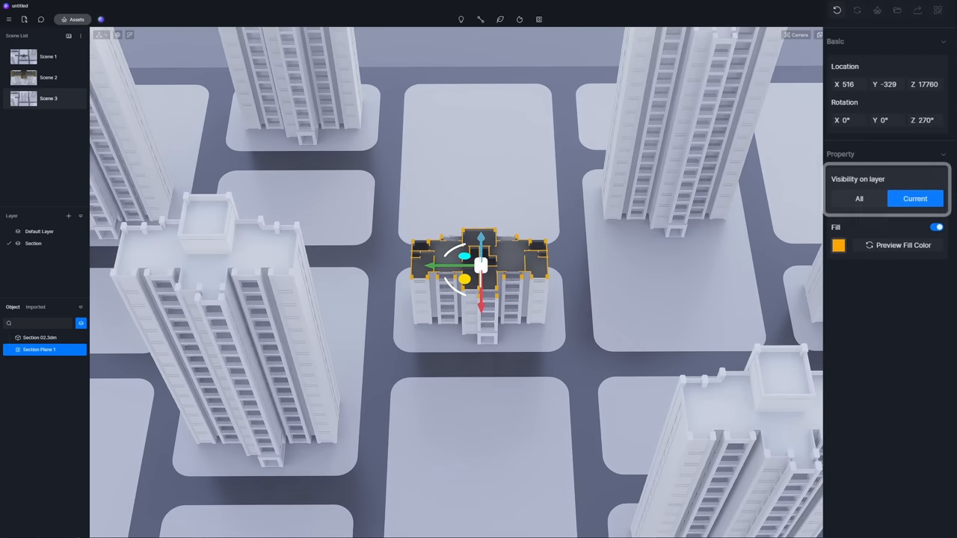
Enable red Preview Fill Color on Section Cube 2's cut faces, then head to a blank scene's menu.
{"action": "left_click", "coordinate": [48, 77]}
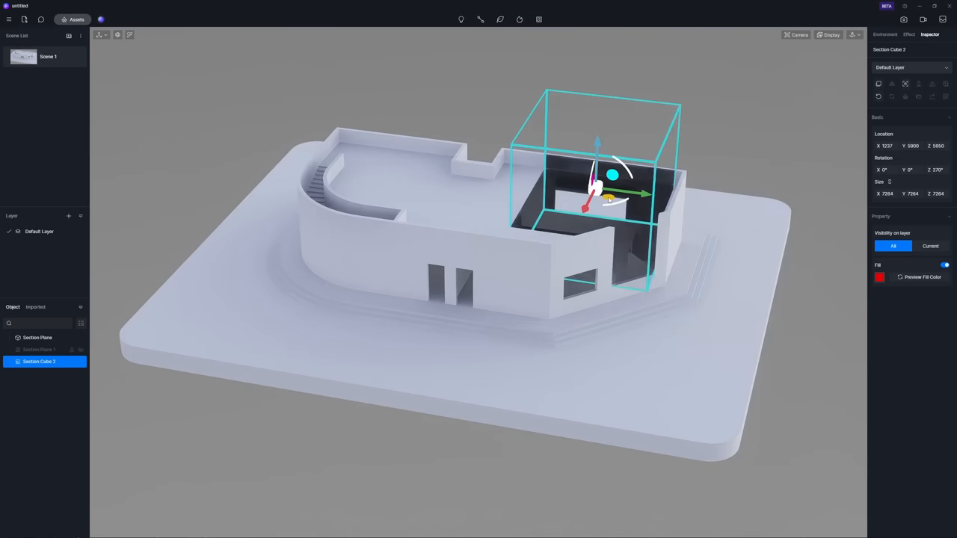
{"action": "left_click", "coordinate": [920, 276]}
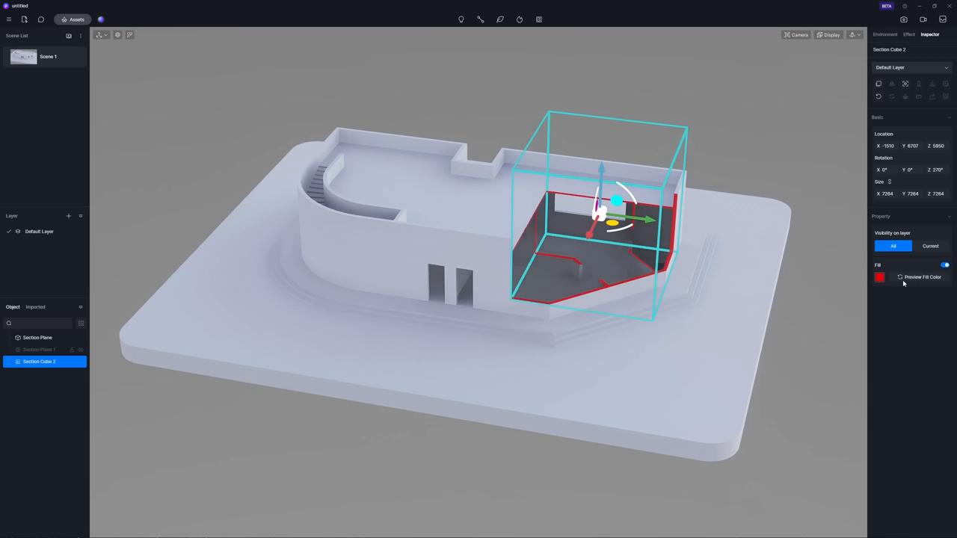
{"action": "left_click", "coordinate": [885, 34]}
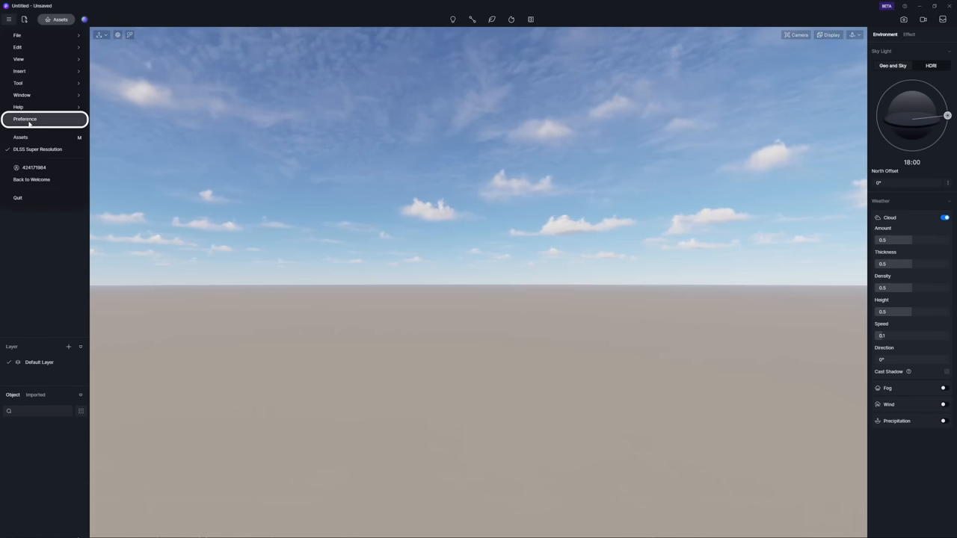
Enable the Advanced Camera Tool beta widget under Preference > Widget and confirm its toolbar icon.
{"action": "left_click", "coordinate": [23, 120]}
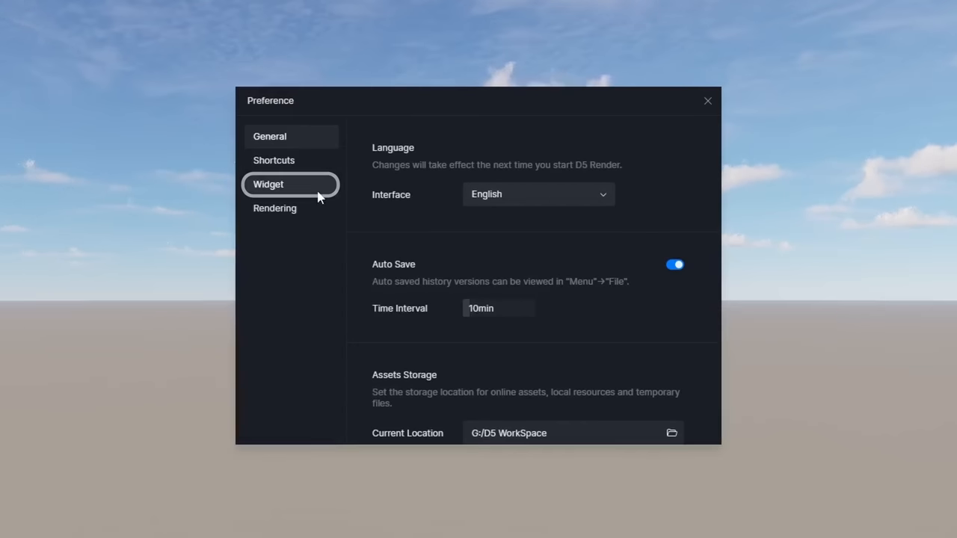
{"action": "left_click", "coordinate": [267, 183]}
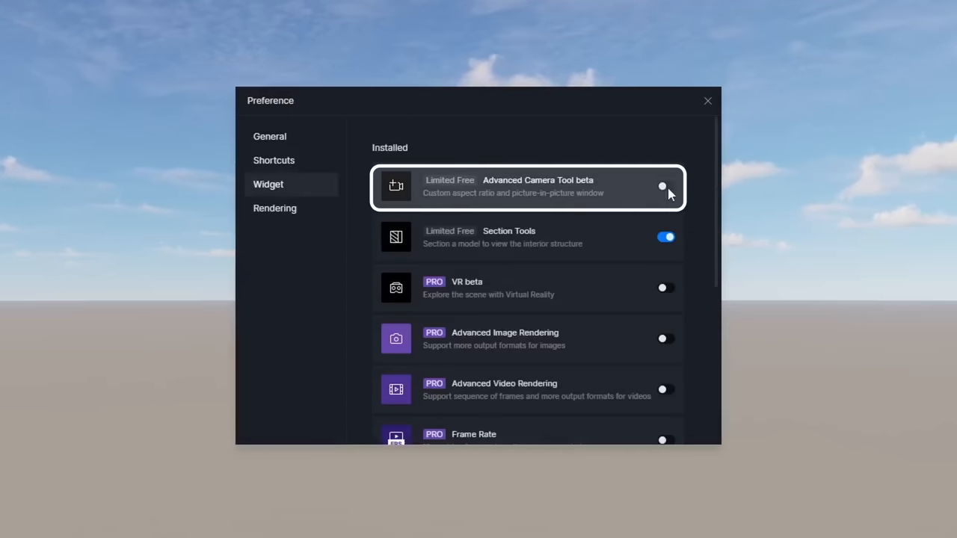
{"action": "left_click", "coordinate": [661, 186]}
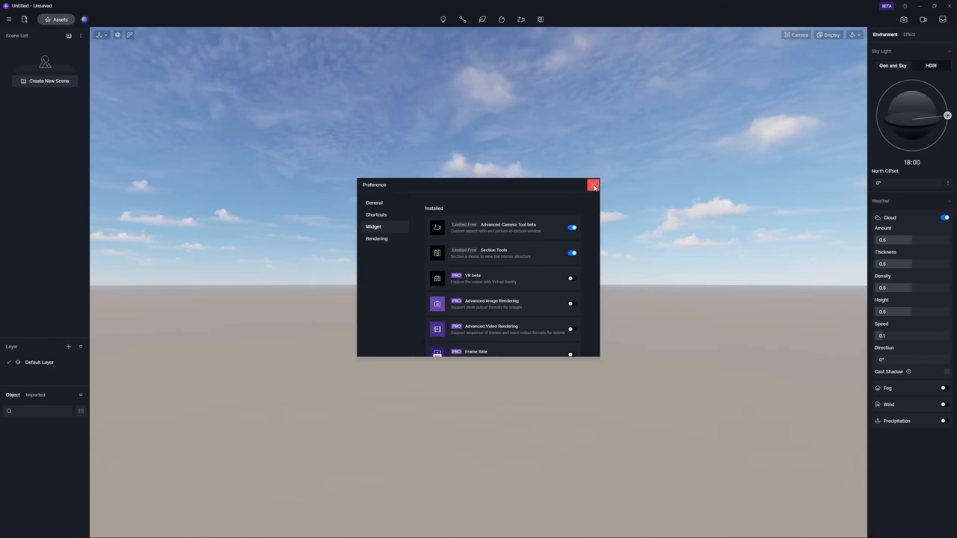
{"action": "left_click", "coordinate": [592, 185]}
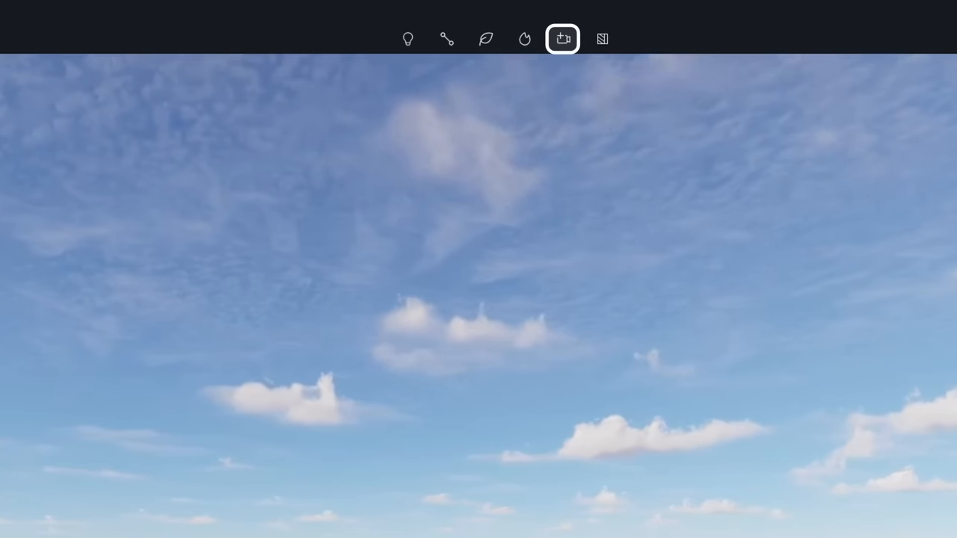
{"action": "left_click", "coordinate": [562, 39]}
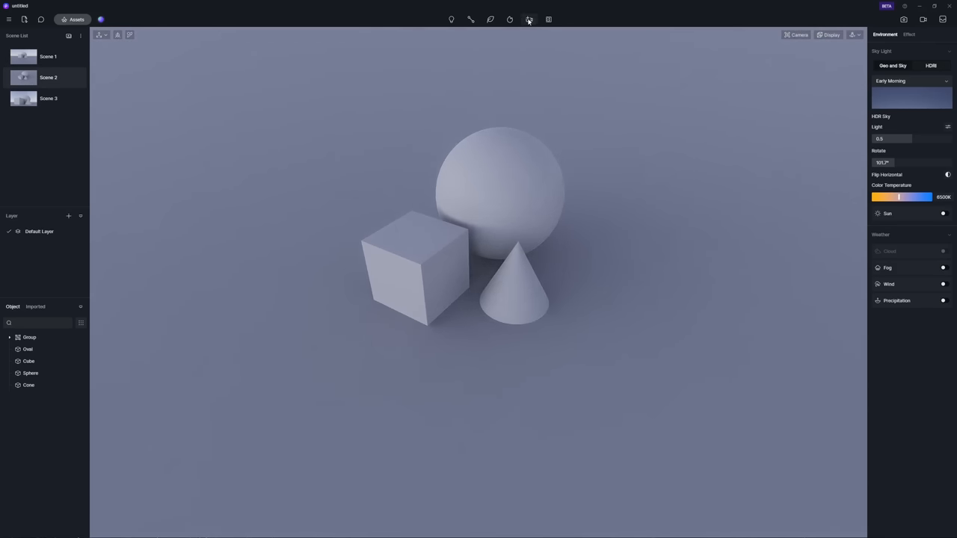
Pre-place a camera in front of the shapes and nudge it into position with the gizmo.
{"action": "left_click", "coordinate": [529, 19]}
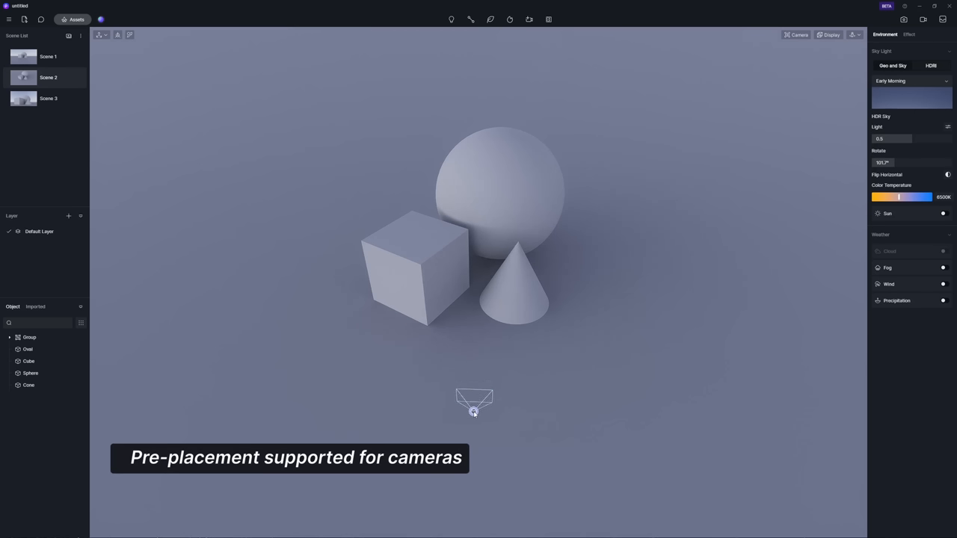
{"action": "left_click", "coordinate": [474, 400]}
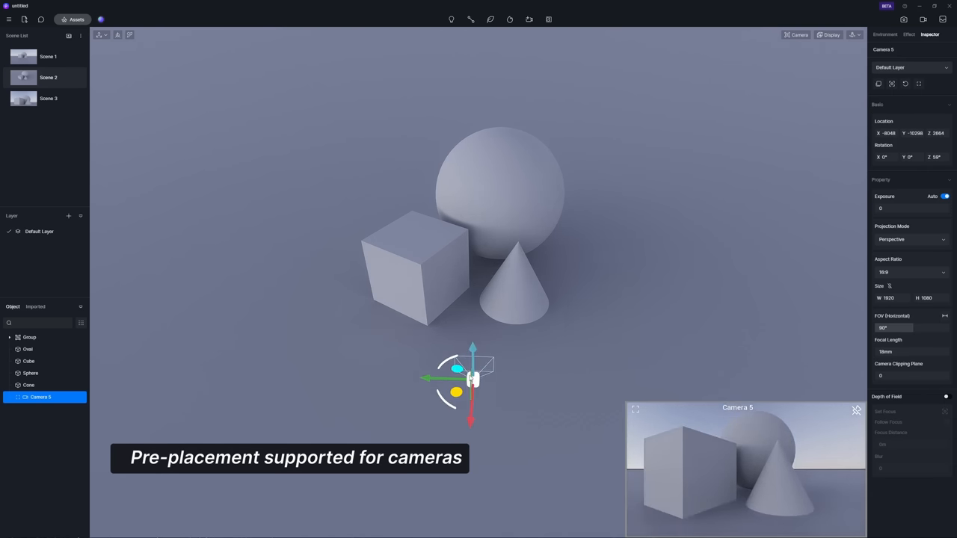
{"action": "left_click_drag", "start_coordinate": [471, 376], "coordinate": [434, 396]}
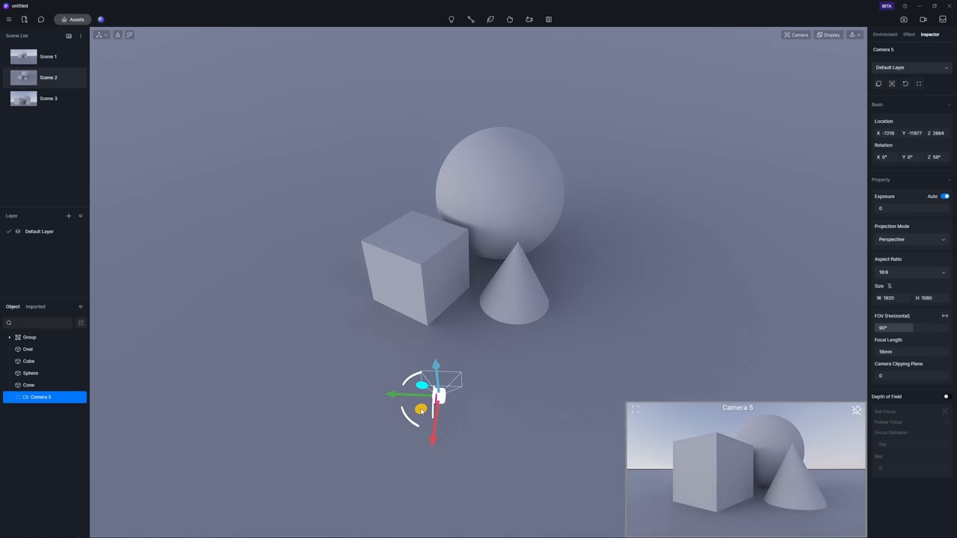
{"action": "left_click_drag", "start_coordinate": [437, 394], "coordinate": [371, 395]}
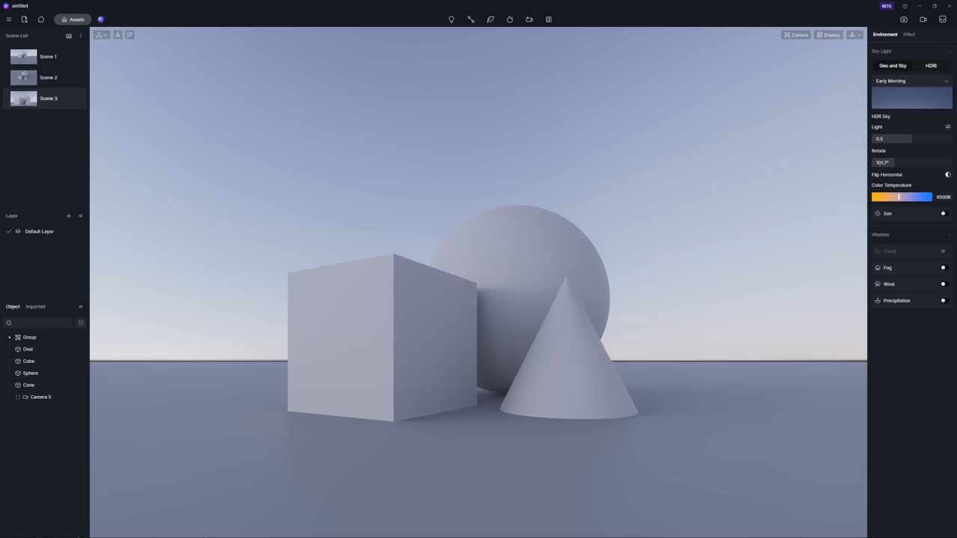
Add a camera from the current view via Add Camera > Current Camera.
{"action": "left_click", "coordinate": [529, 19]}
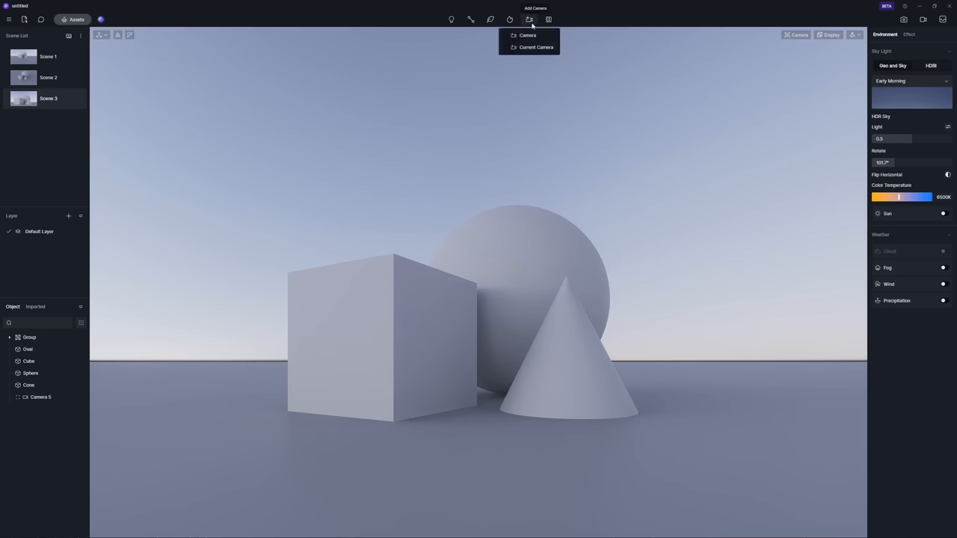
{"action": "left_click", "coordinate": [526, 36]}
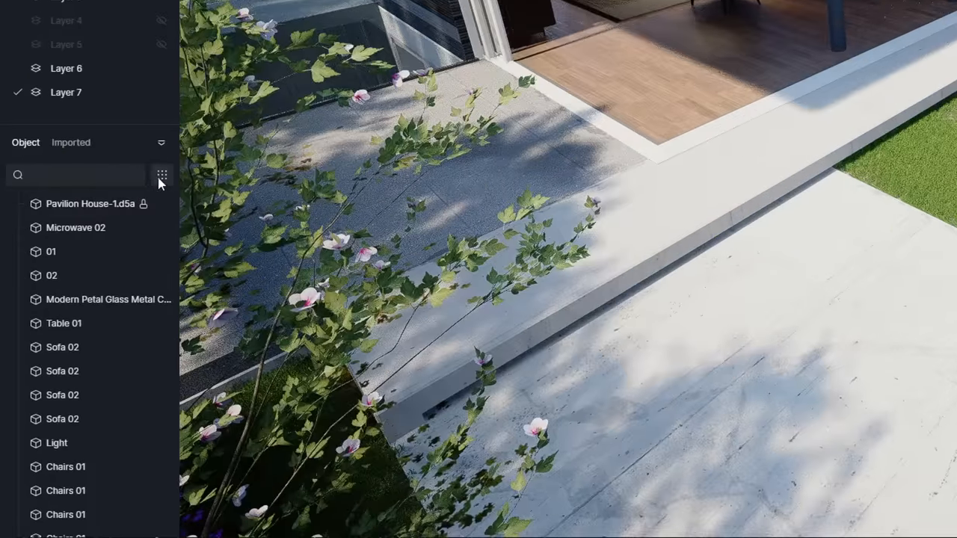
Filter the object list to cameras only and drag Camera 10 across the lawn.
{"action": "left_click", "coordinate": [162, 174]}
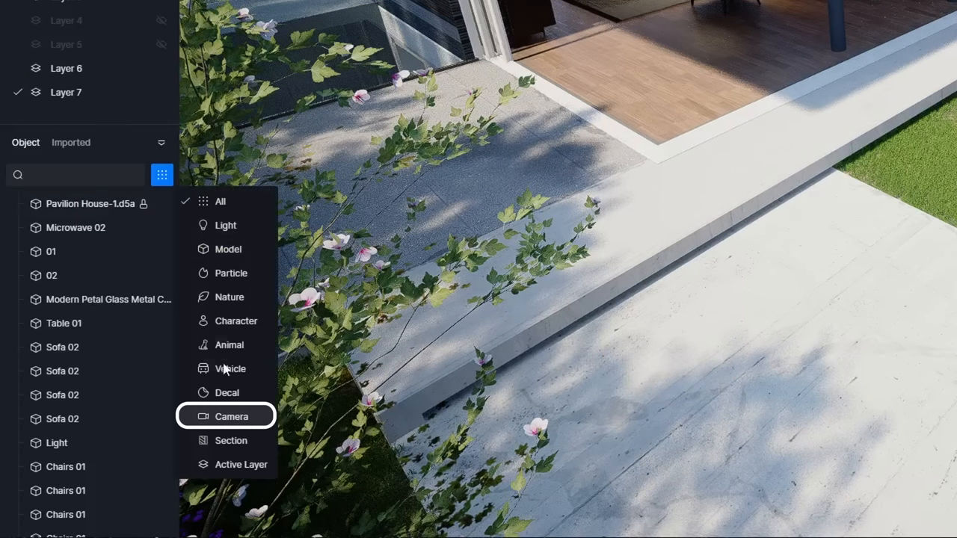
{"action": "left_click", "coordinate": [230, 415]}
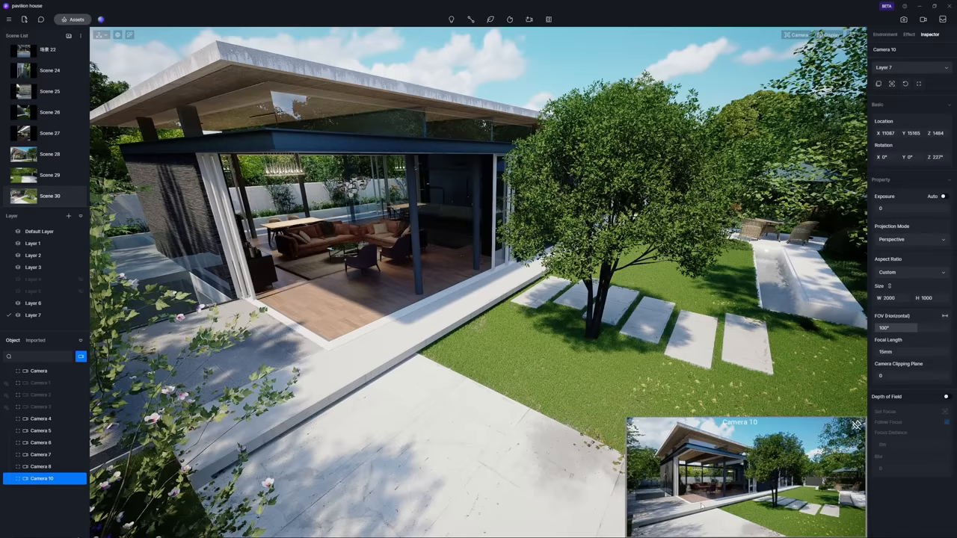
{"action": "mouse_move", "coordinate": [855, 424]}
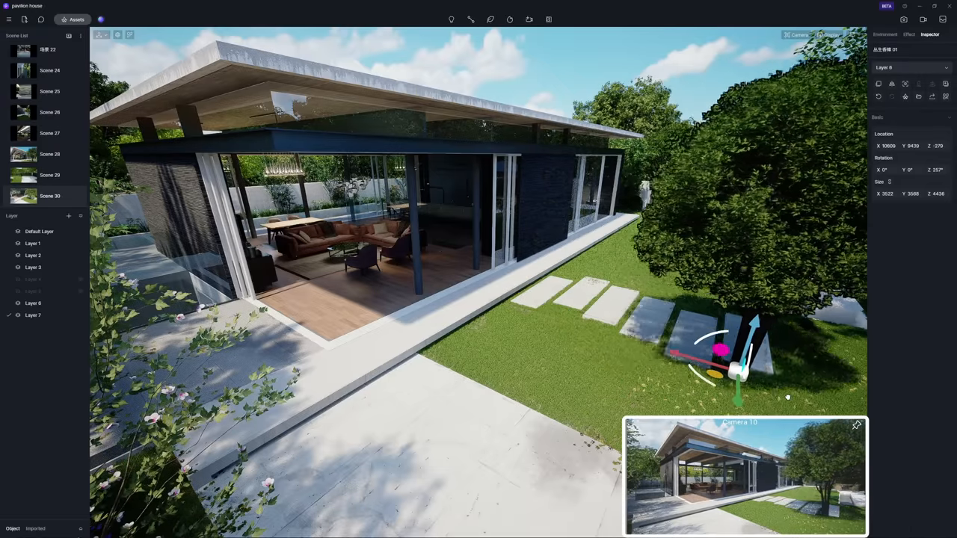
{"action": "left_click_drag", "start_coordinate": [740, 366], "coordinate": [804, 392]}
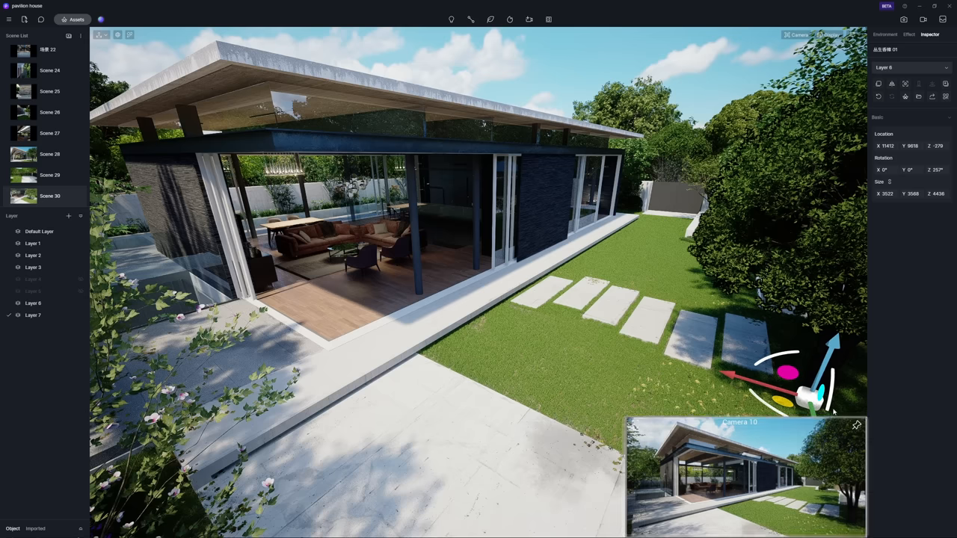
Load the staircase interior scene from the Scene List.
{"action": "left_click", "coordinate": [884, 34]}
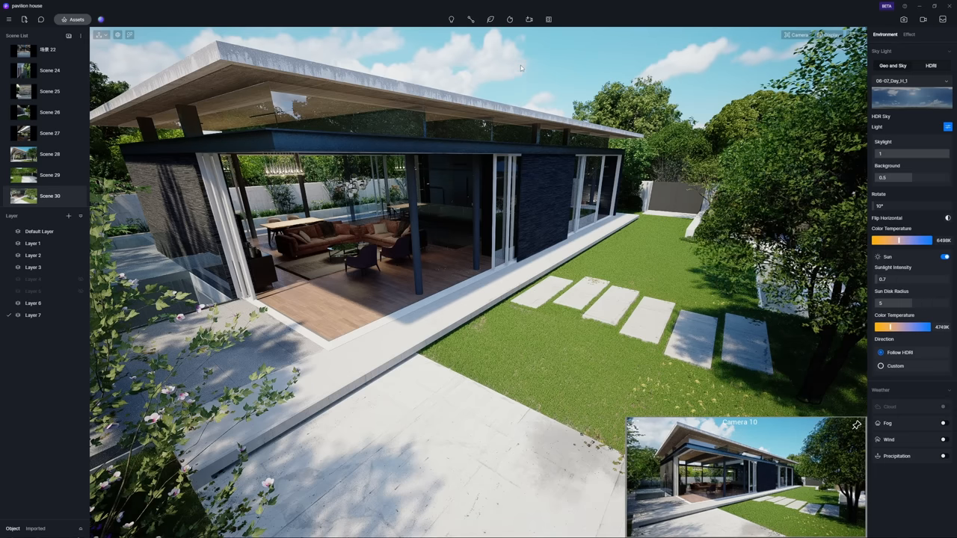
{"action": "left_click", "coordinate": [49, 154]}
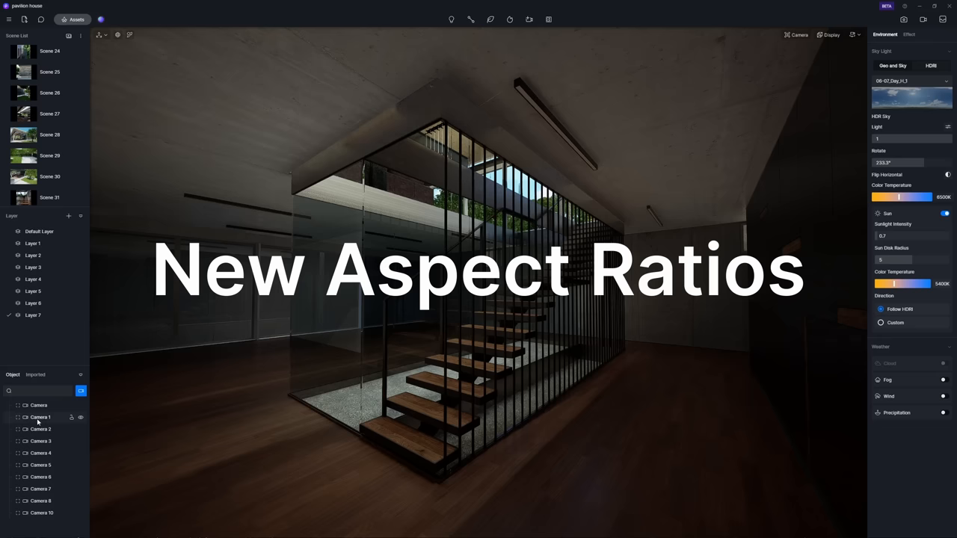
View through Camera 1, set a portrait 9:16 aspect ratio and a custom width of 1000.
{"action": "left_click", "coordinate": [39, 417]}
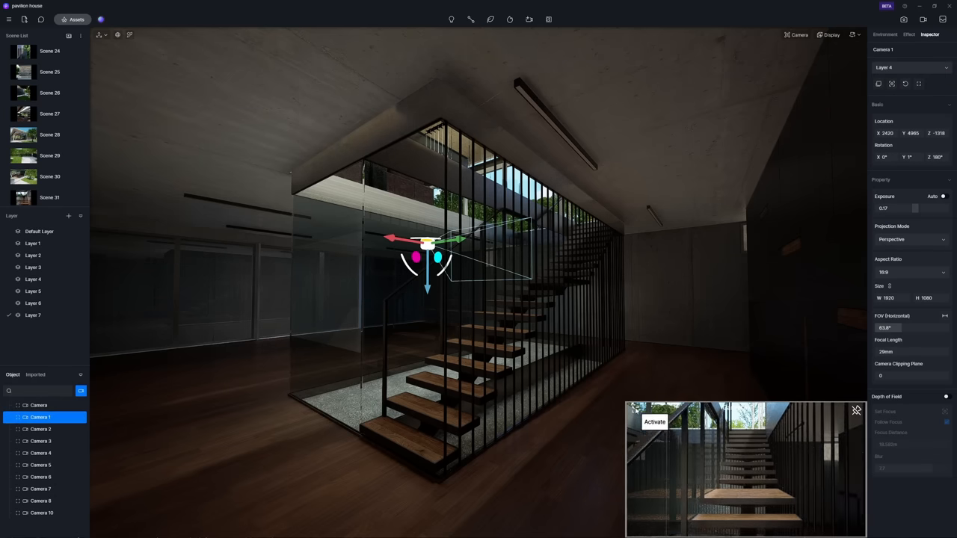
{"action": "left_click", "coordinate": [654, 421]}
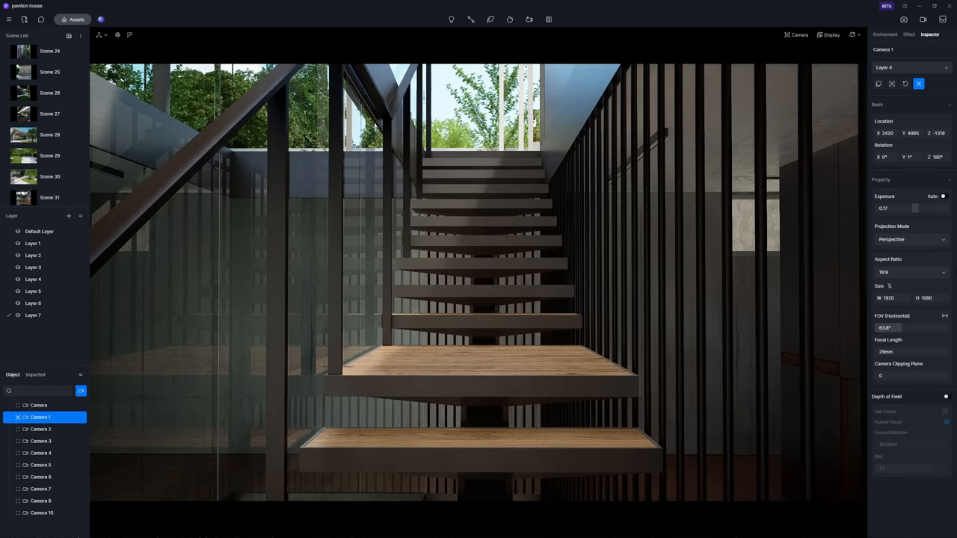
{"action": "left_click", "coordinate": [911, 272]}
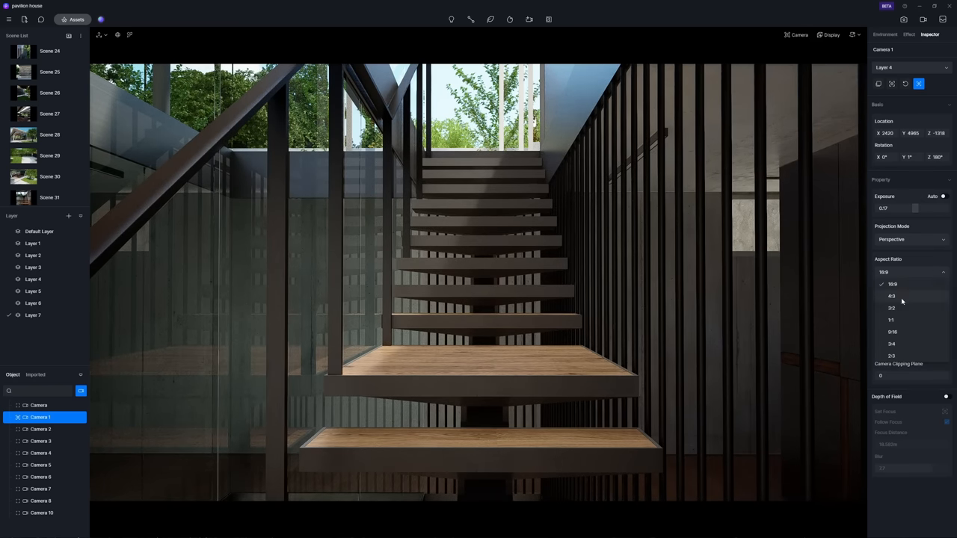
{"action": "left_click", "coordinate": [891, 320]}
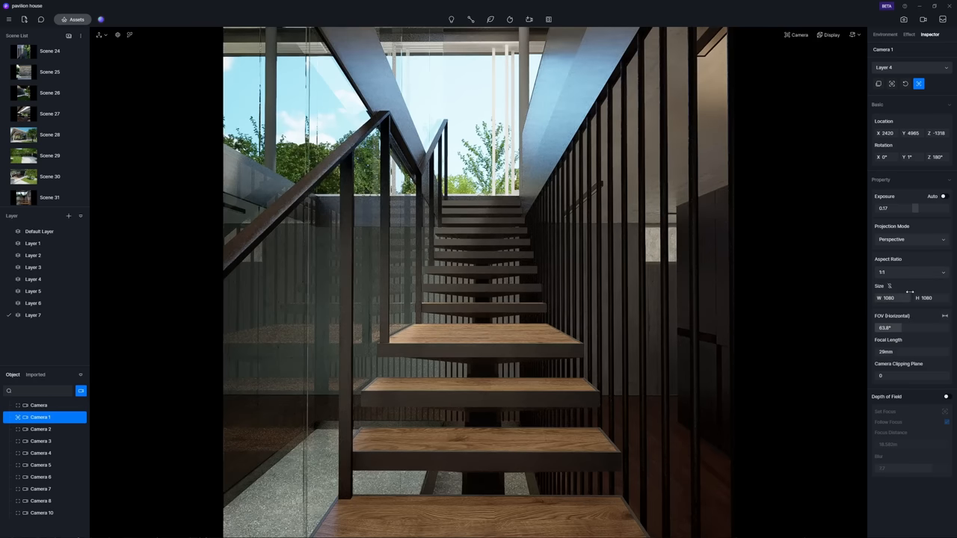
{"action": "left_click", "coordinate": [910, 272]}
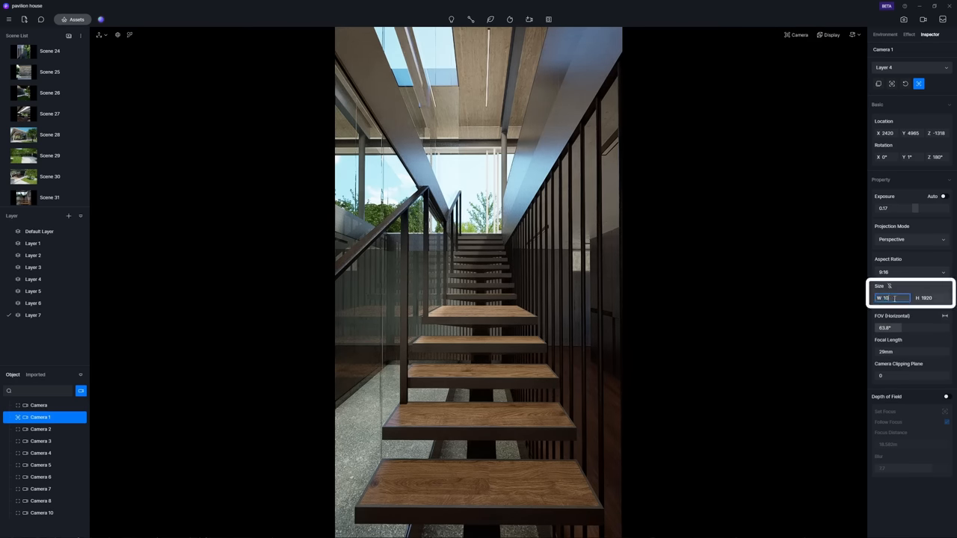
{"action": "type", "text": "1000"}
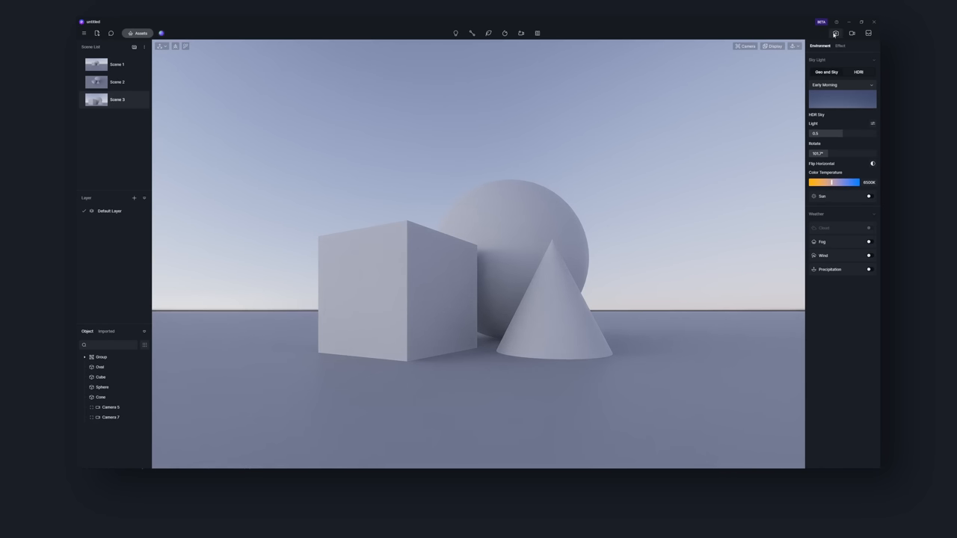
Add a Current View shot to Clip 2 in the Clips panel, then add Clip 3.
{"action": "left_click", "coordinate": [852, 33]}
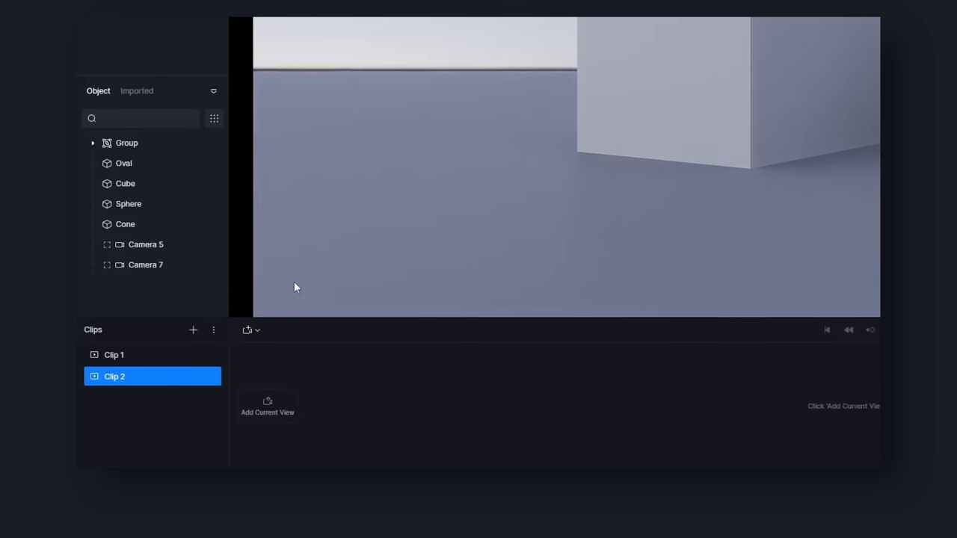
{"action": "left_click", "coordinate": [251, 330]}
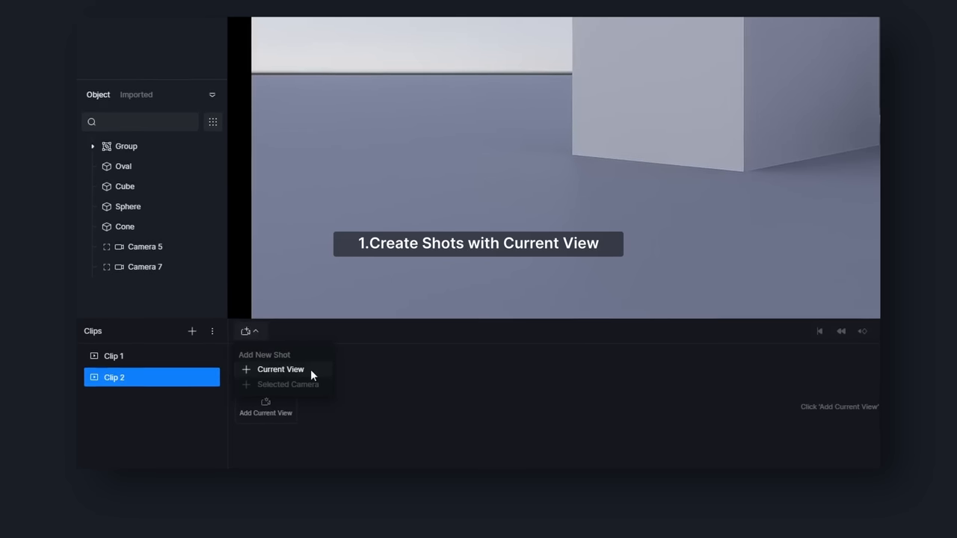
{"action": "left_click", "coordinate": [281, 368]}
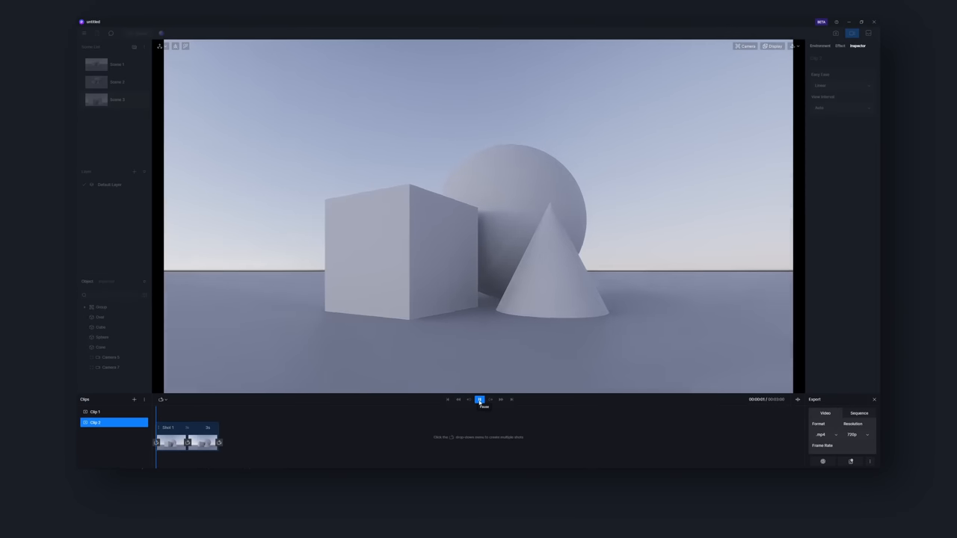
{"action": "left_click", "coordinate": [479, 400]}
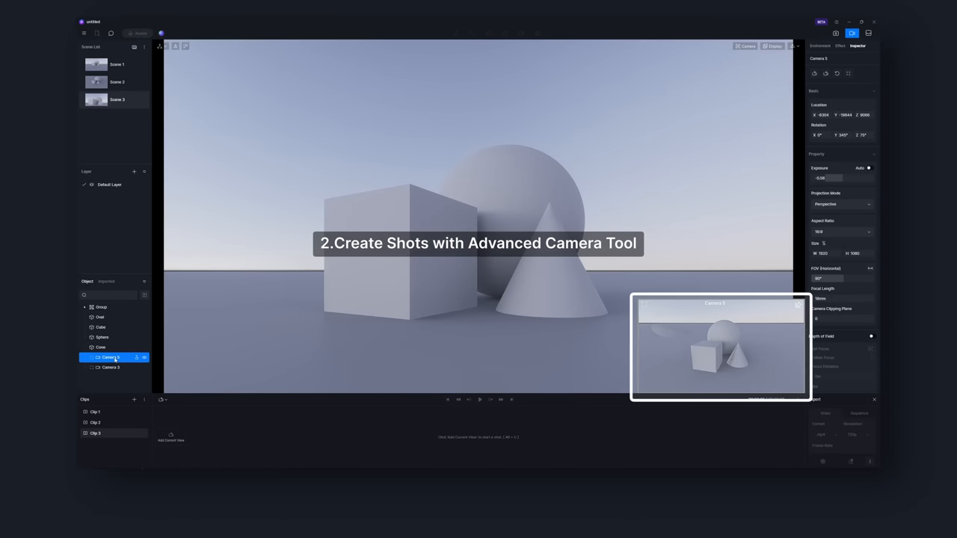
Add a shot from the selected second camera to Clip 3 and preview it in the viewport.
{"action": "left_click", "coordinate": [163, 400]}
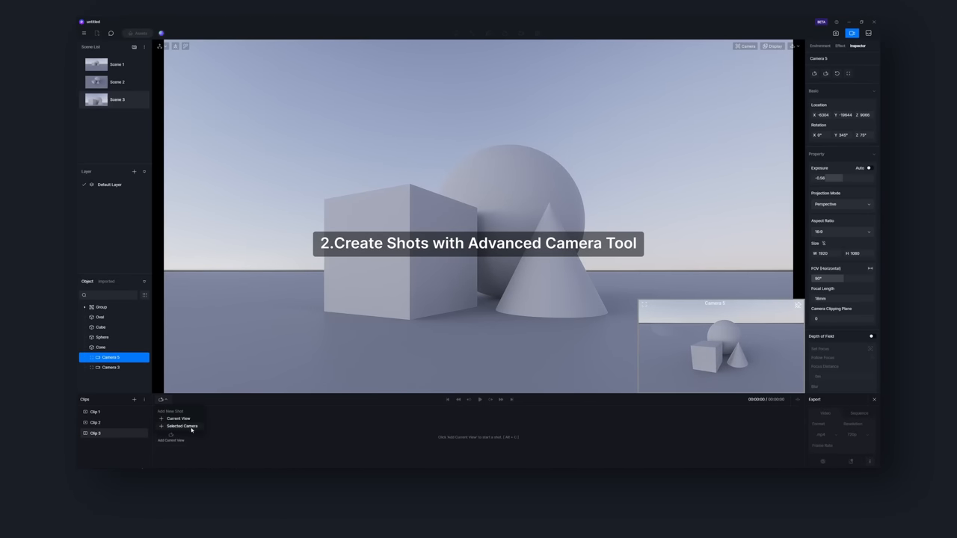
{"action": "left_click", "coordinate": [178, 419]}
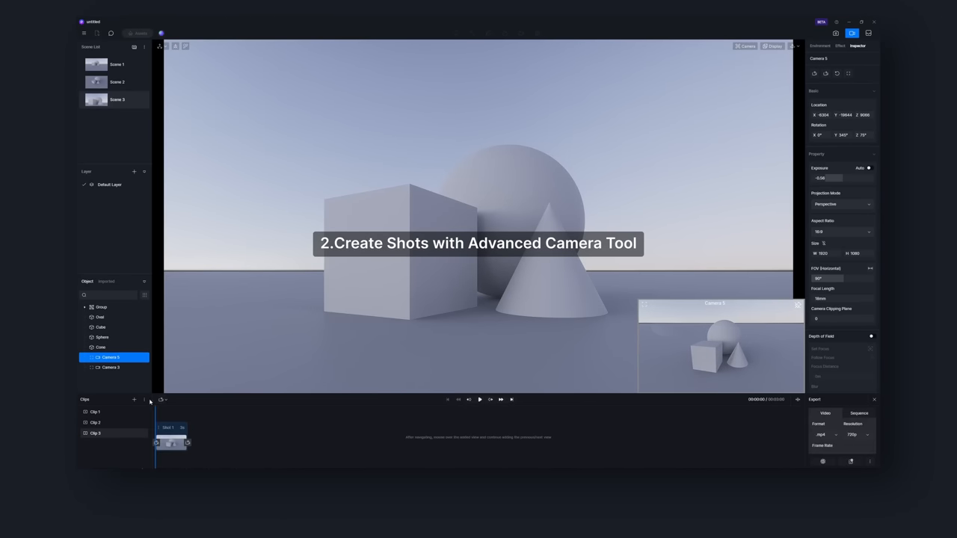
{"action": "left_click", "coordinate": [110, 367]}
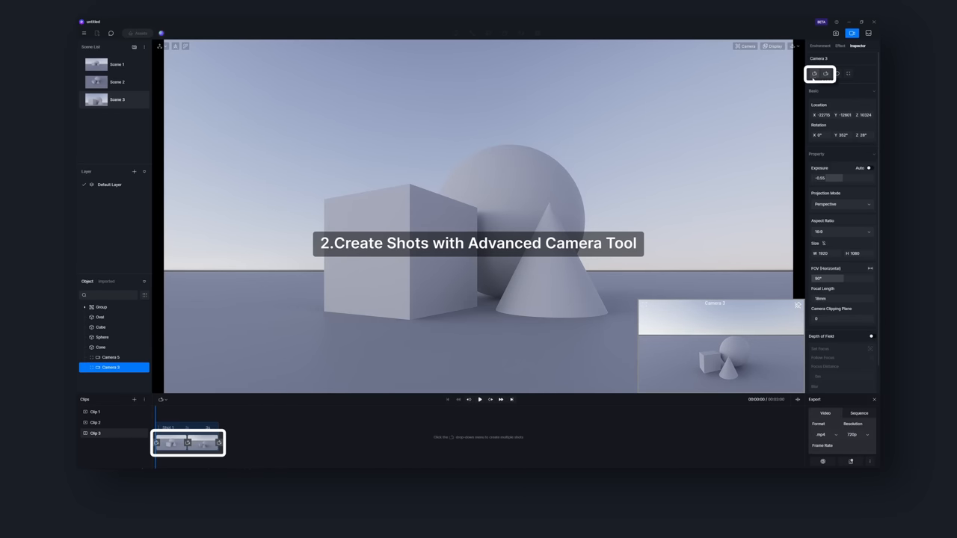
{"action": "left_click", "coordinate": [478, 400]}
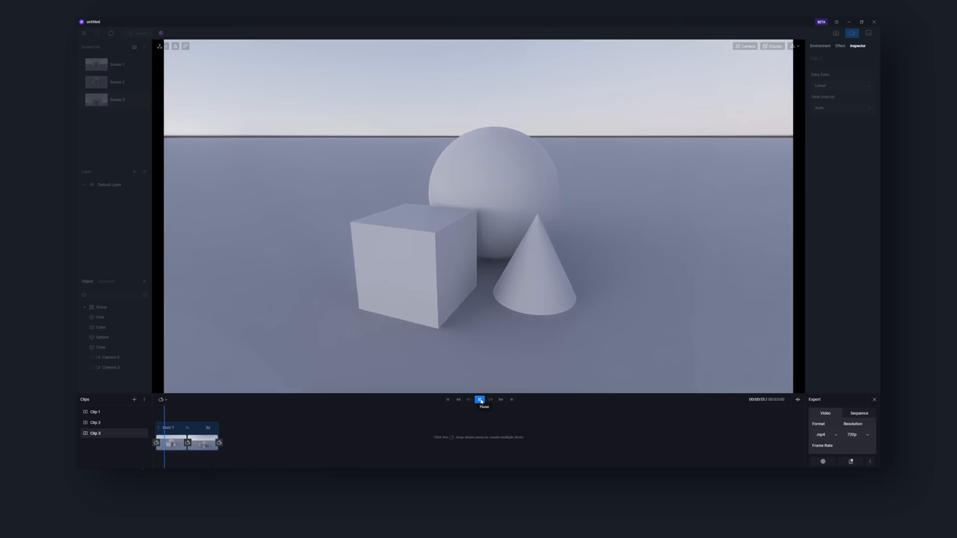
{"action": "left_click", "coordinate": [479, 399]}
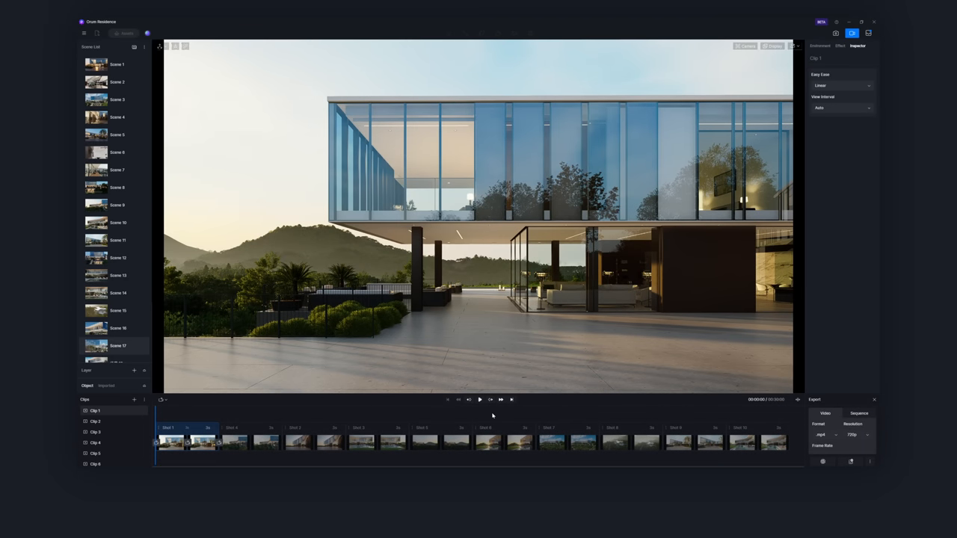
Ctrl-select several separate shots in the villa clip's timeline for batch adjustment.
{"action": "left_click", "coordinate": [479, 399]}
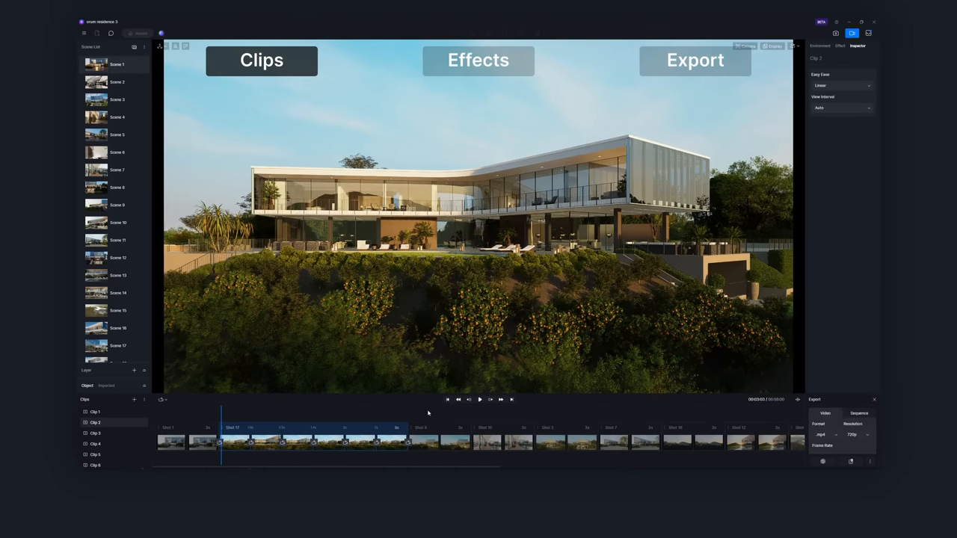
{"action": "left_click", "coordinate": [436, 441]}
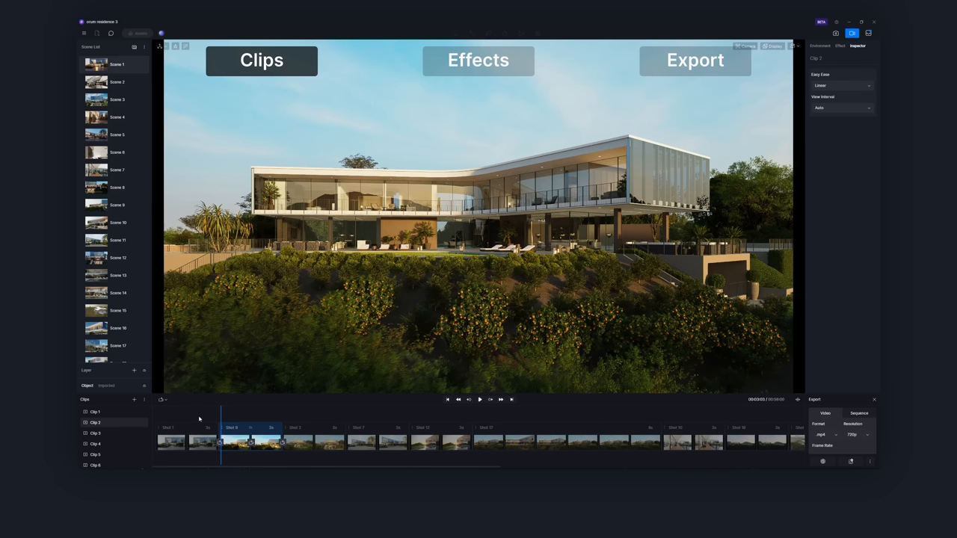
{"action": "left_click", "coordinate": [185, 441]}
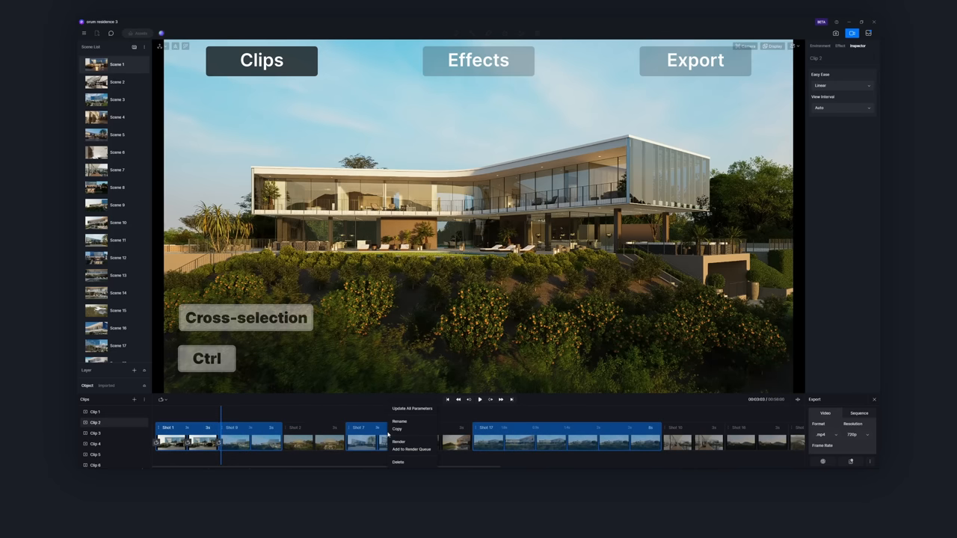
{"action": "left_click", "coordinate": [397, 461]}
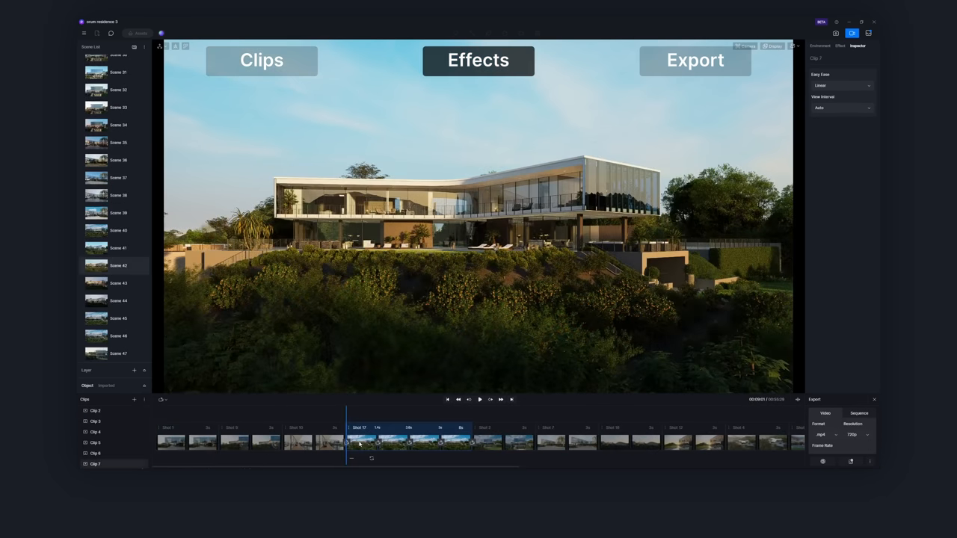
Set effect options for the selected shots through the timeline right-click menu.
{"action": "right_click", "coordinate": [118, 266]}
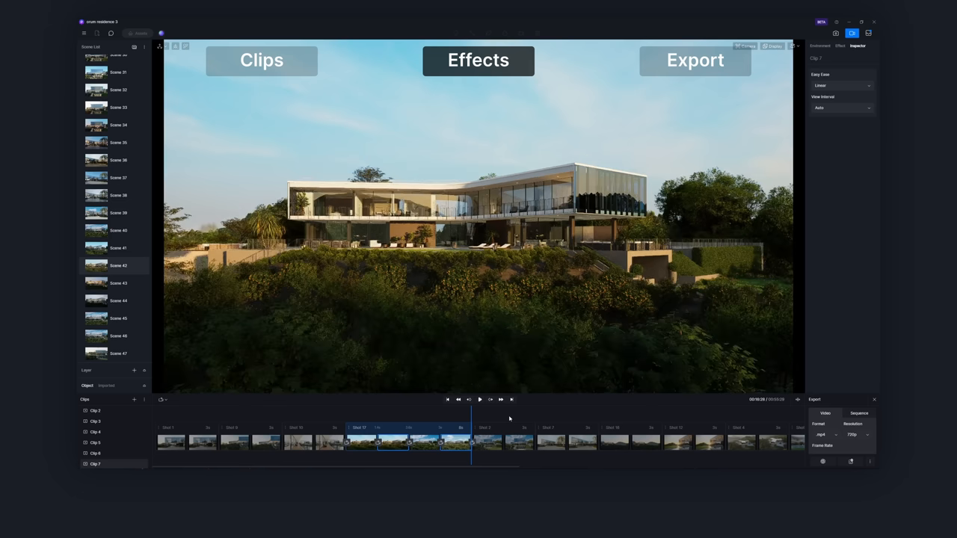
{"action": "left_click", "coordinate": [407, 441]}
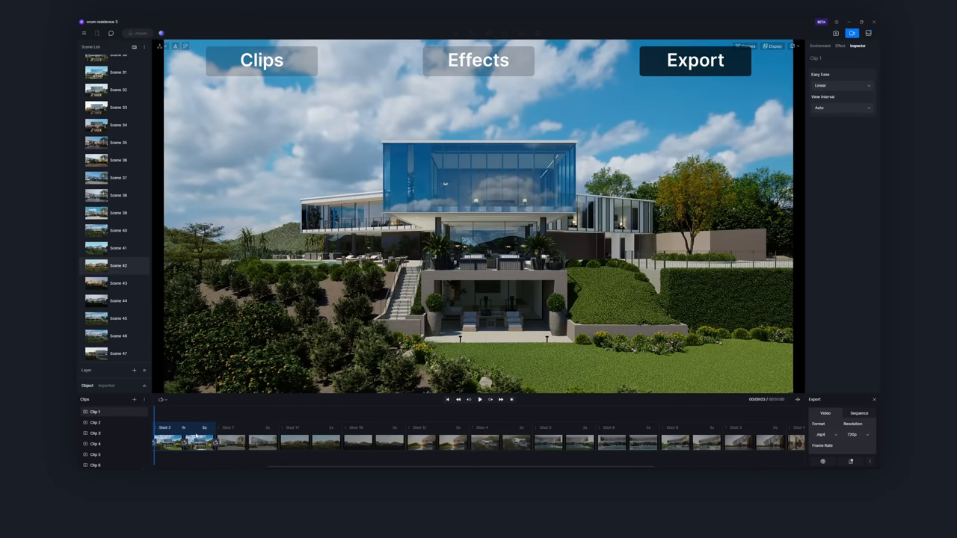
Select all shots of the hillside house clip via the timeline right-click menu for export.
{"action": "right_click", "coordinate": [173, 439]}
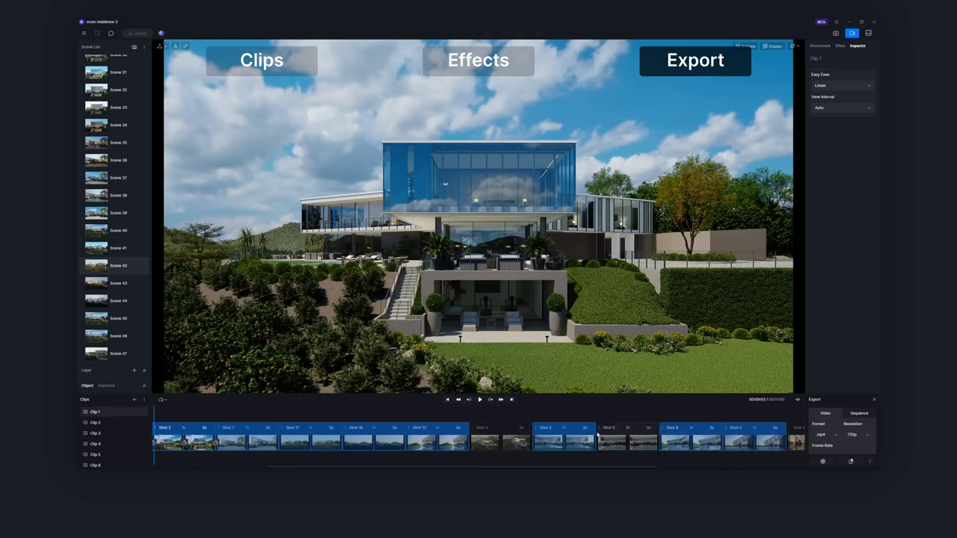
{"action": "right_click", "coordinate": [576, 441]}
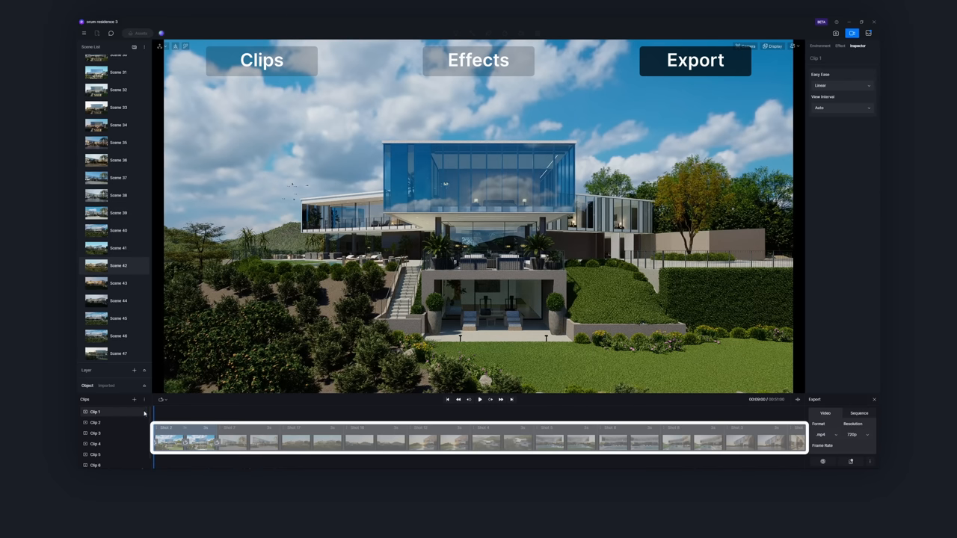
{"action": "right_click", "coordinate": [96, 413]}
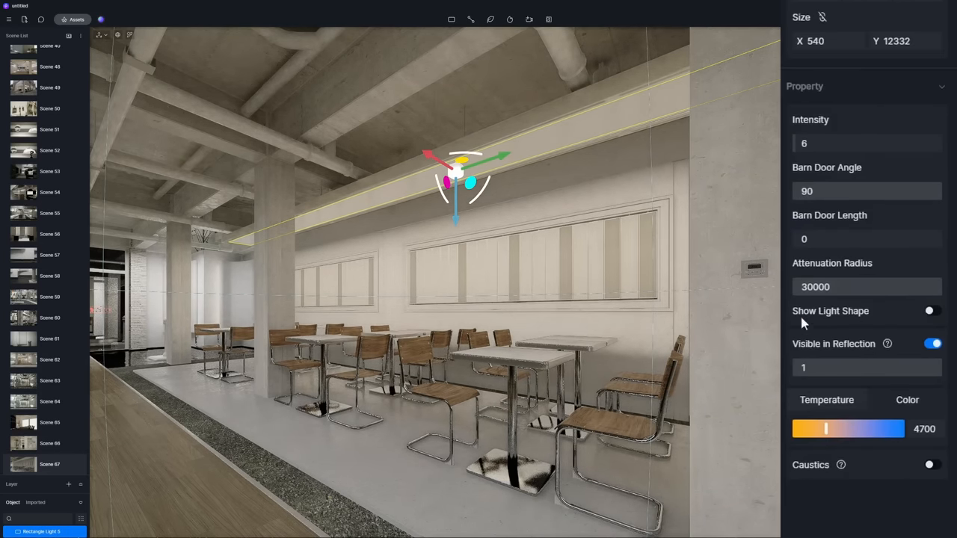
Toggle Show Light Shape for the selected rectangle light in the café interior.
{"action": "left_click", "coordinate": [932, 310]}
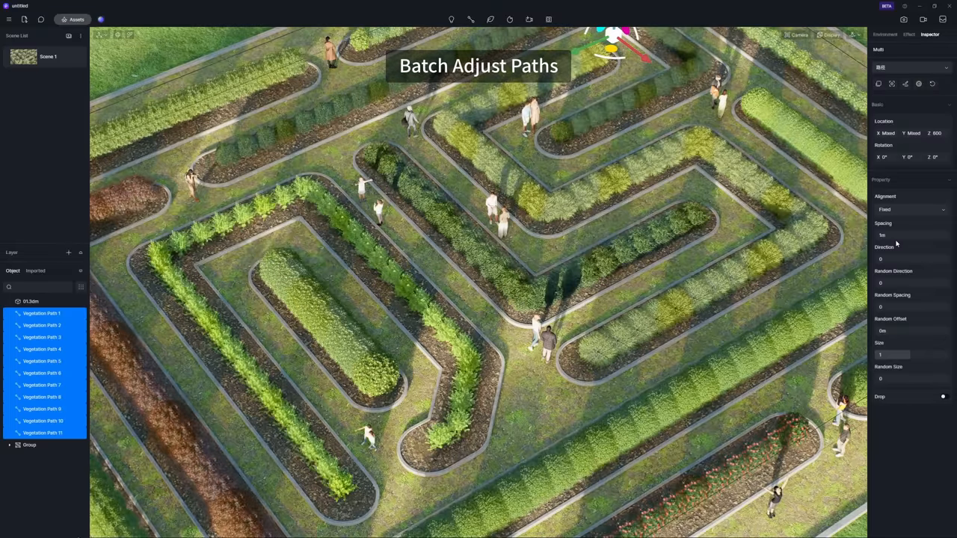
Make the plants on Vegetation Path 1–10 denser and larger in one shared edit.
{"action": "left_click_drag", "start_coordinate": [904, 234], "coordinate": [882, 235]}
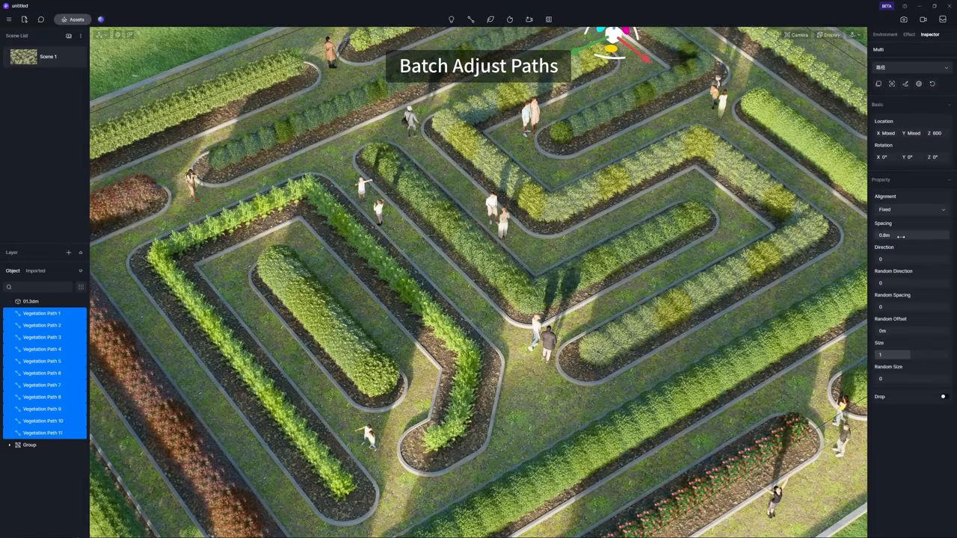
{"action": "left_click_drag", "start_coordinate": [882, 353], "coordinate": [904, 353]}
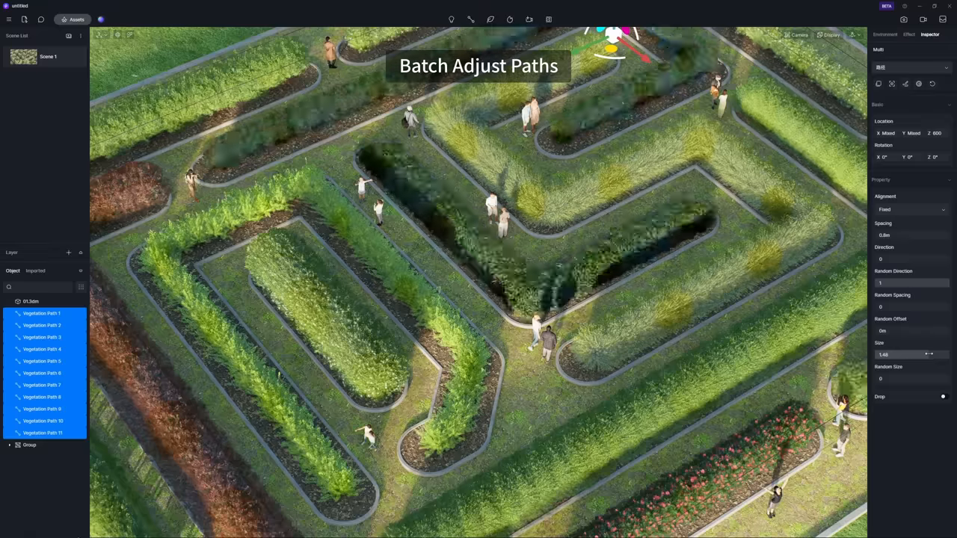
{"action": "left_click_drag", "start_coordinate": [908, 353], "coordinate": [919, 353]}
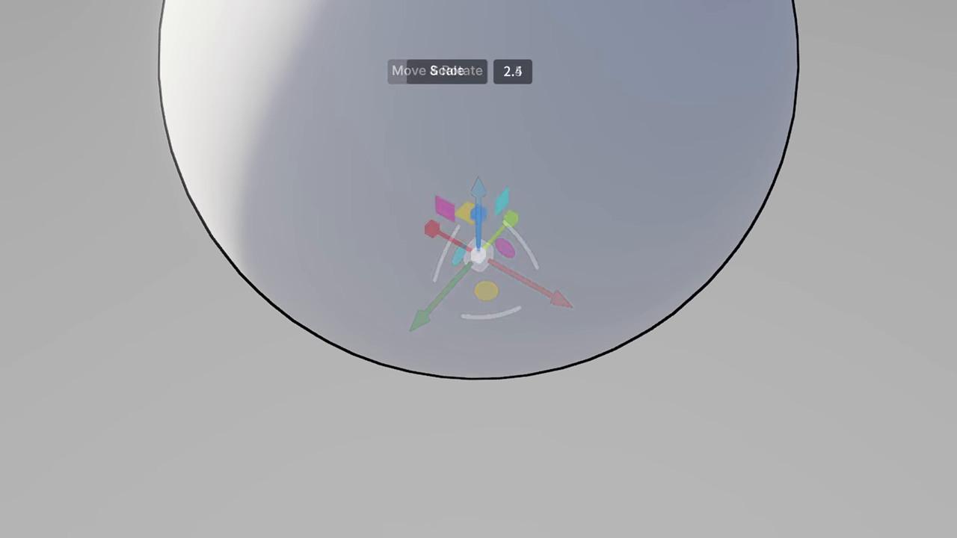
Transform the sphere with the combined Move/Rotate/Scale gizmo, scaling it to 2.5.
{"action": "left_click", "coordinate": [445, 72]}
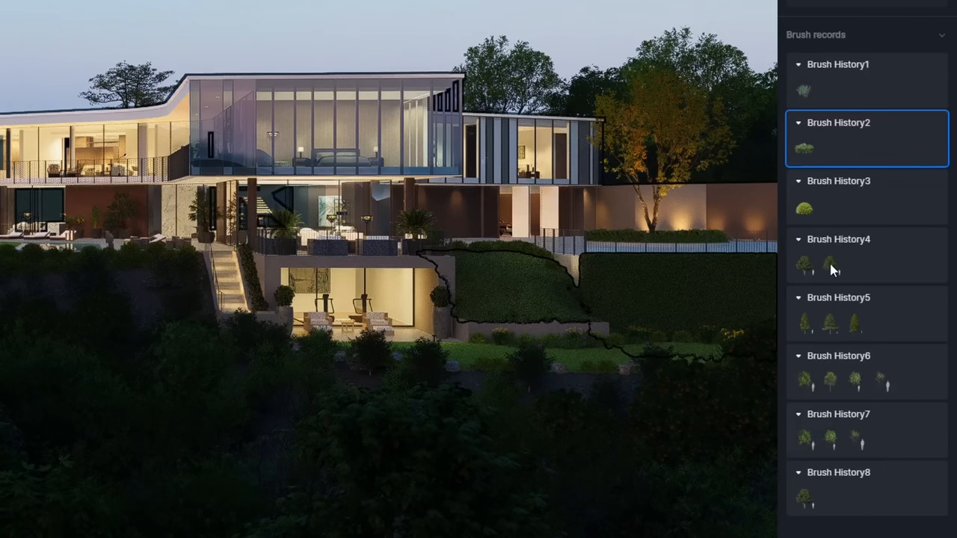
{"action": "mouse_move", "coordinate": [828, 386]}
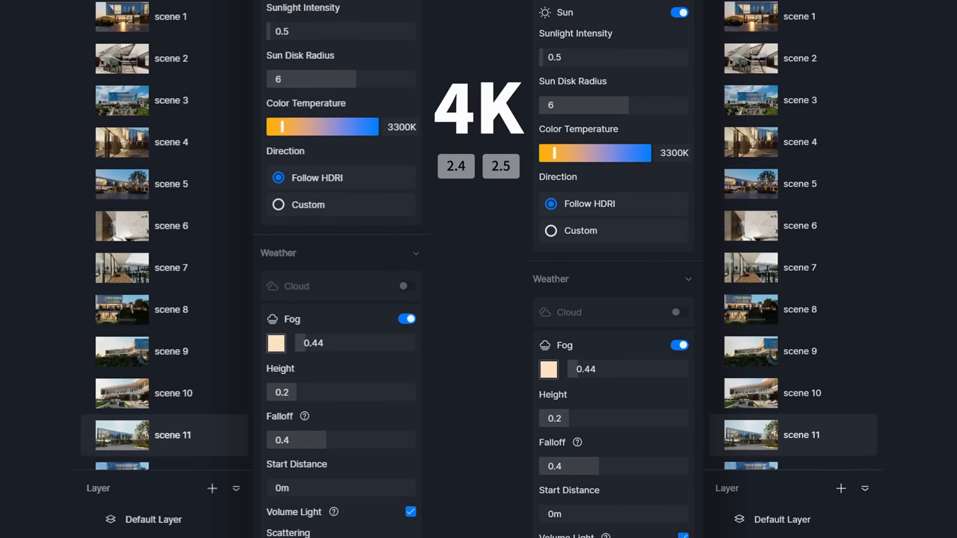
Review the Rendering settings in Preference from the main menu.
{"action": "scroll", "scroll_direction": "down", "scroll_amount": 3}
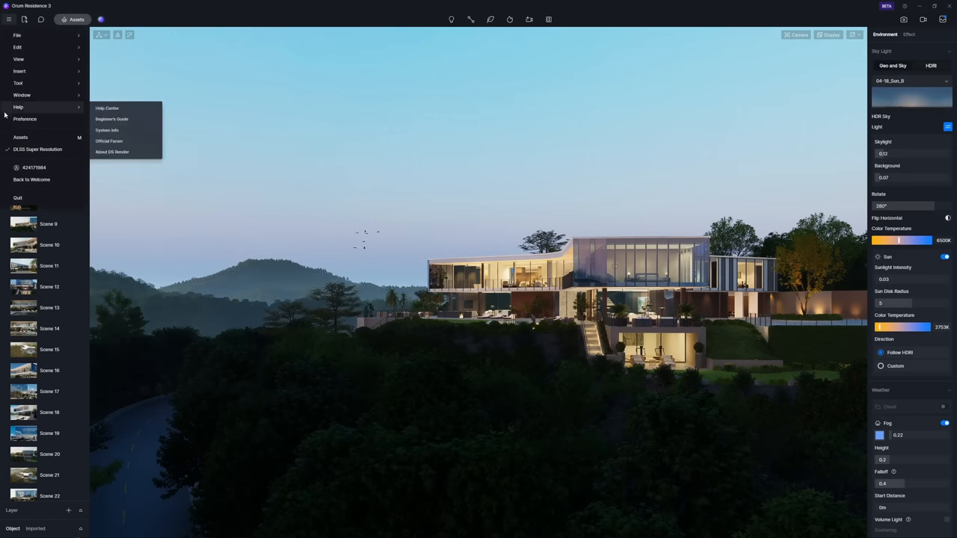
{"action": "left_click", "coordinate": [24, 120]}
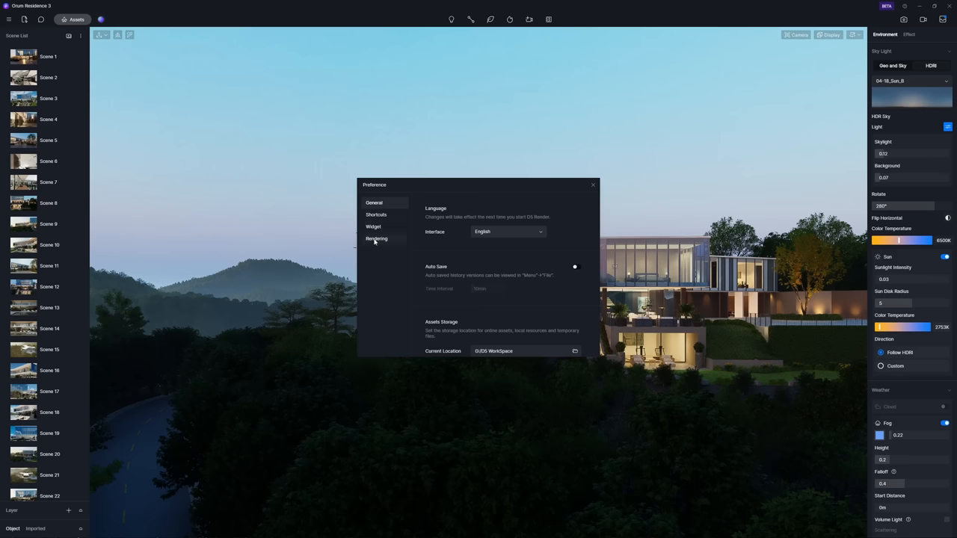
{"action": "left_click", "coordinate": [376, 239]}
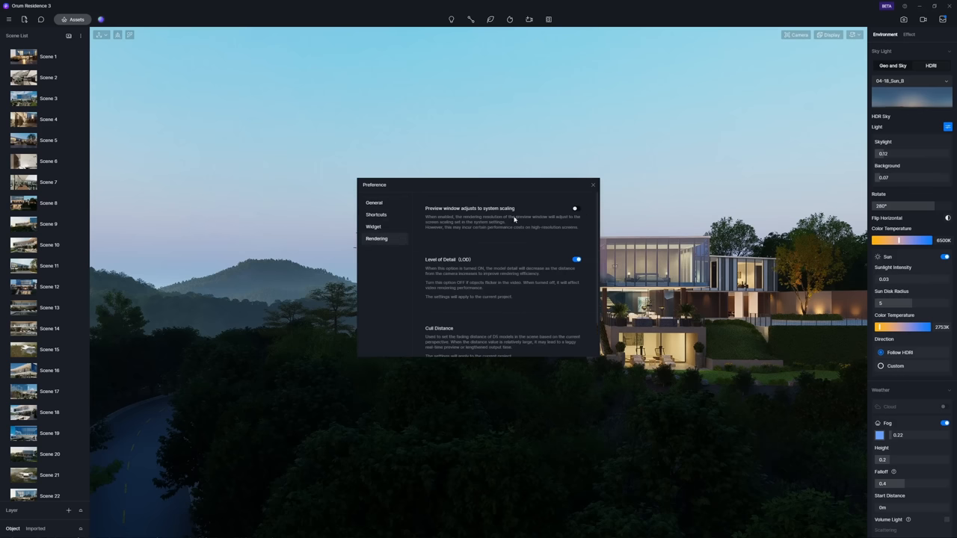
{"action": "left_click", "coordinate": [574, 209]}
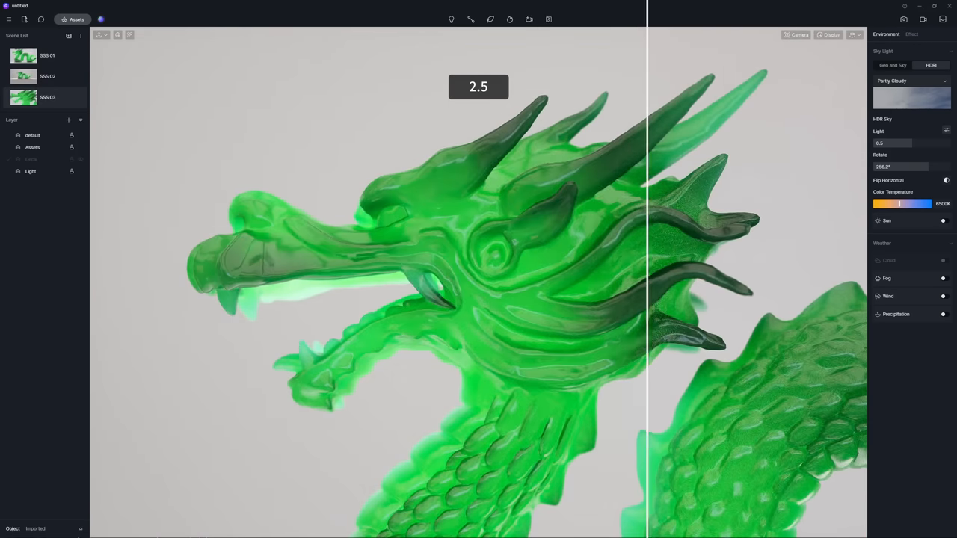
Compare the jade dragon render before and after with the split divider.
{"action": "left_click", "coordinate": [892, 66]}
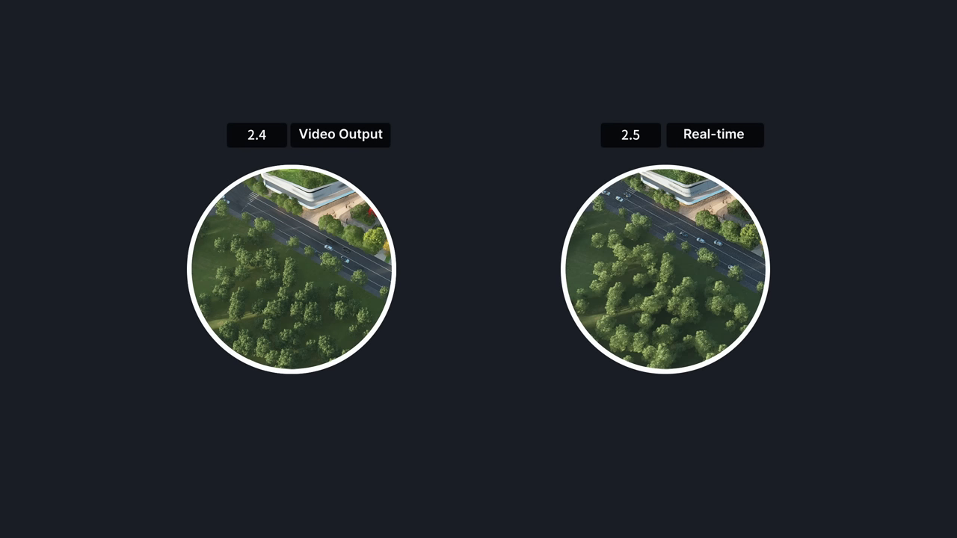
{"action": "left_click", "coordinate": [714, 135]}
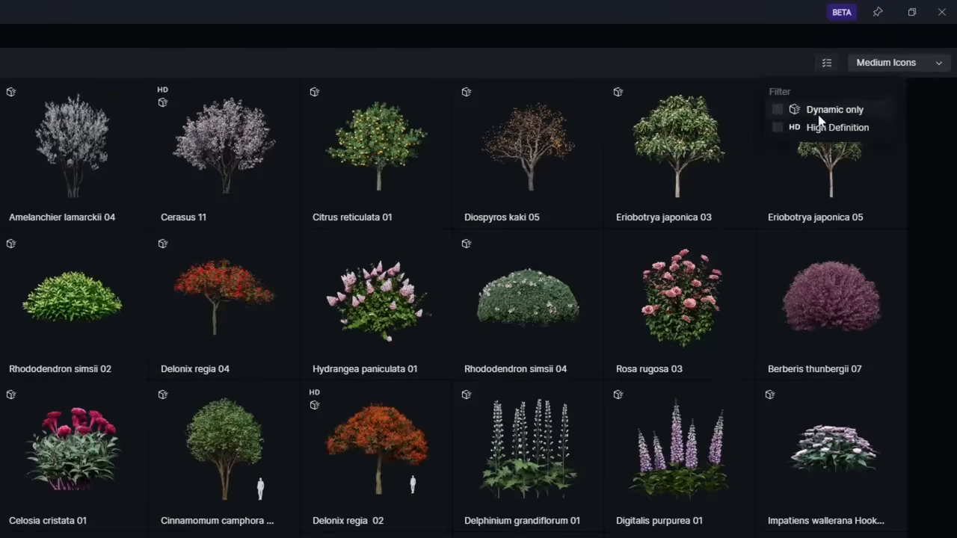
Filter the plant assets to Dynamic only and High Definition models.
{"action": "left_click", "coordinate": [777, 127]}
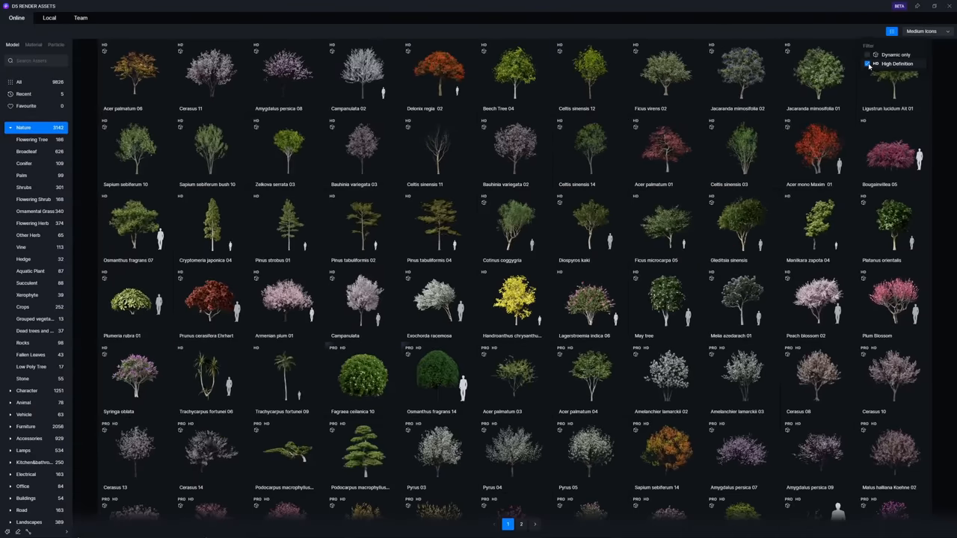
{"action": "left_click", "coordinate": [872, 54]}
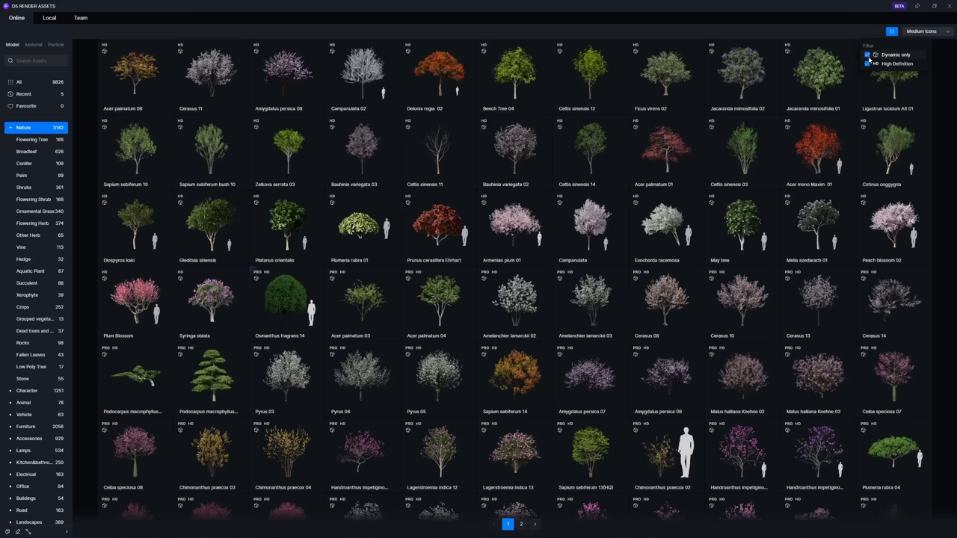
{"action": "left_click", "coordinate": [867, 54]}
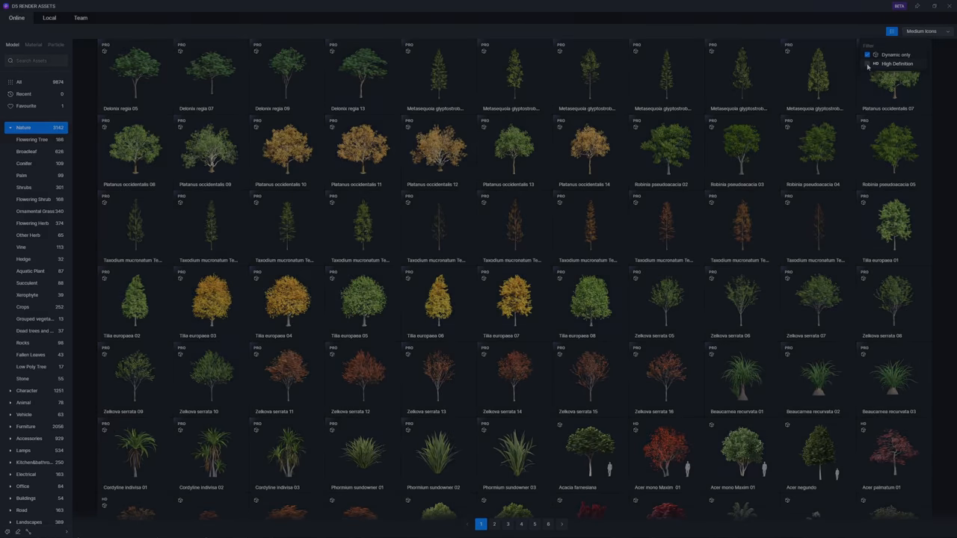
{"action": "left_click", "coordinate": [38, 60]}
{"action": "type", "text": "Sofa"}
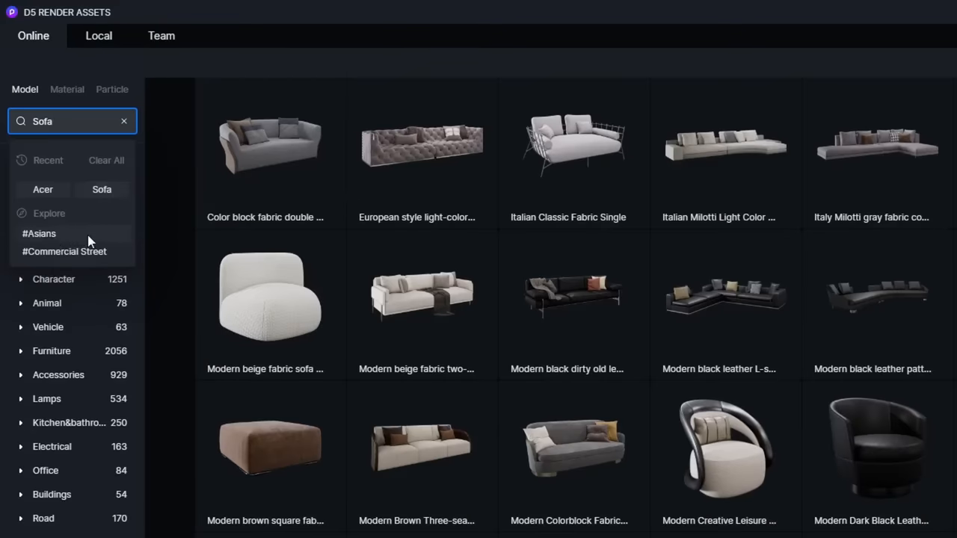
Browse the #Asians people collection, then move on to the material catalogue.
{"action": "left_click", "coordinate": [39, 233]}
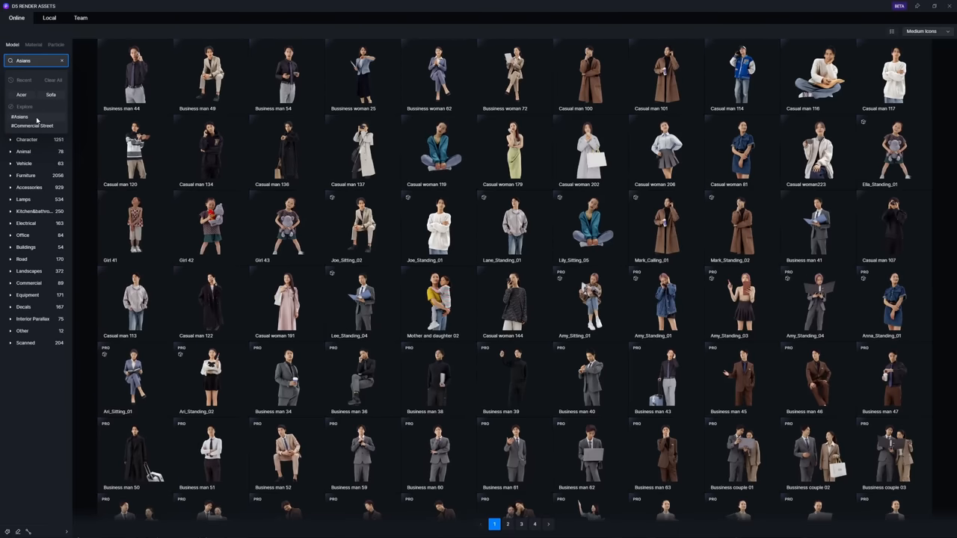
{"action": "left_click", "coordinate": [33, 126]}
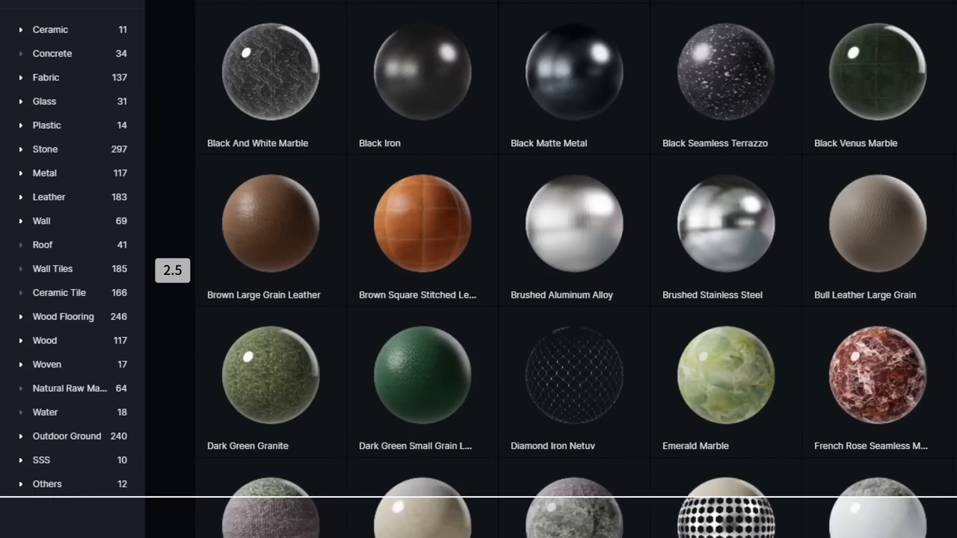
Browse the Concrete, Woven and SSS material categories.
{"action": "scroll", "scroll_direction": "down", "scroll_amount": 3}
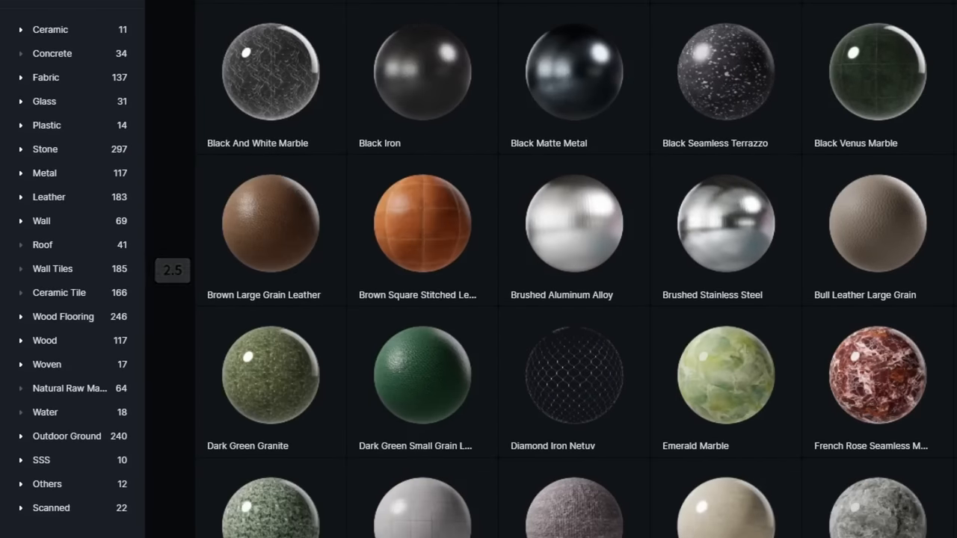
{"action": "left_click", "coordinate": [53, 140]}
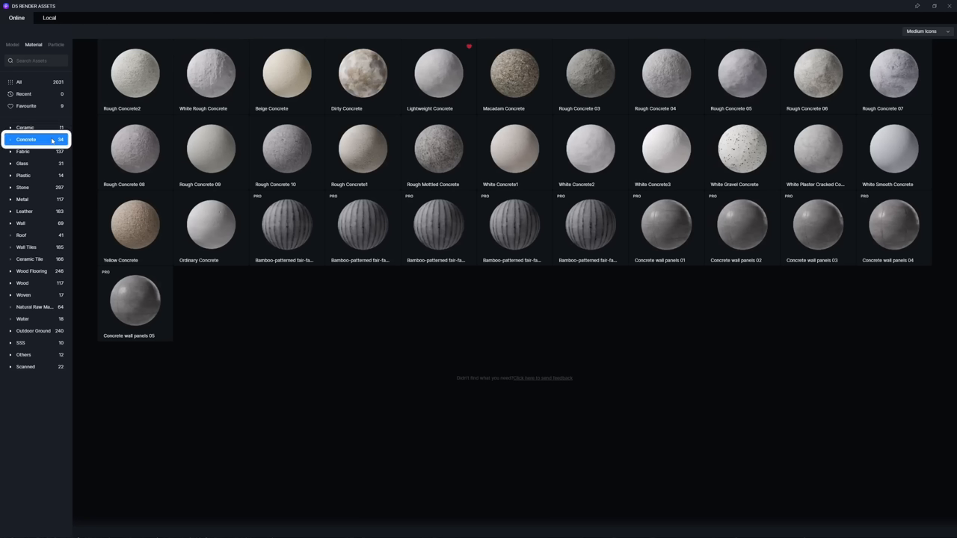
{"action": "left_click", "coordinate": [24, 294]}
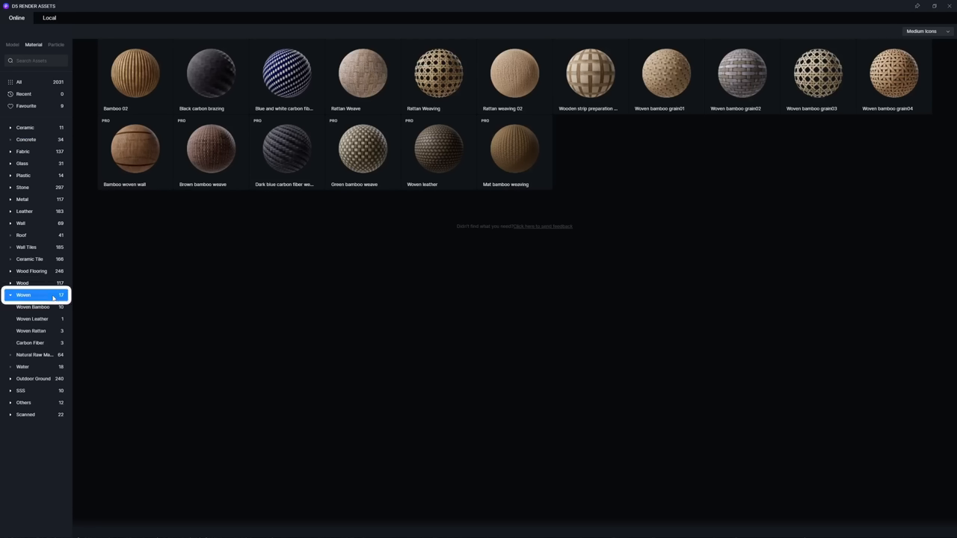
{"action": "left_click", "coordinate": [22, 390]}
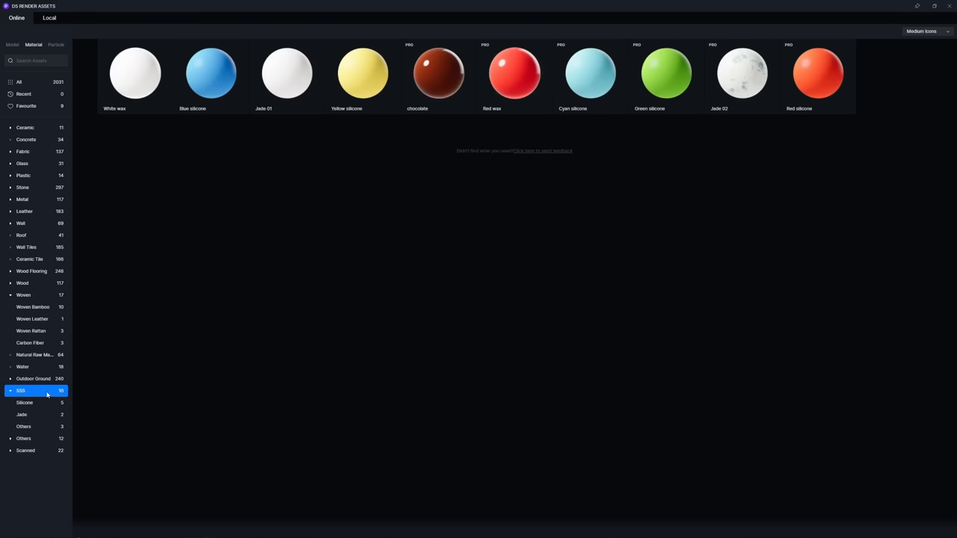
Browse the Interior Parallax and Character model categories.
{"action": "left_click", "coordinate": [12, 45]}
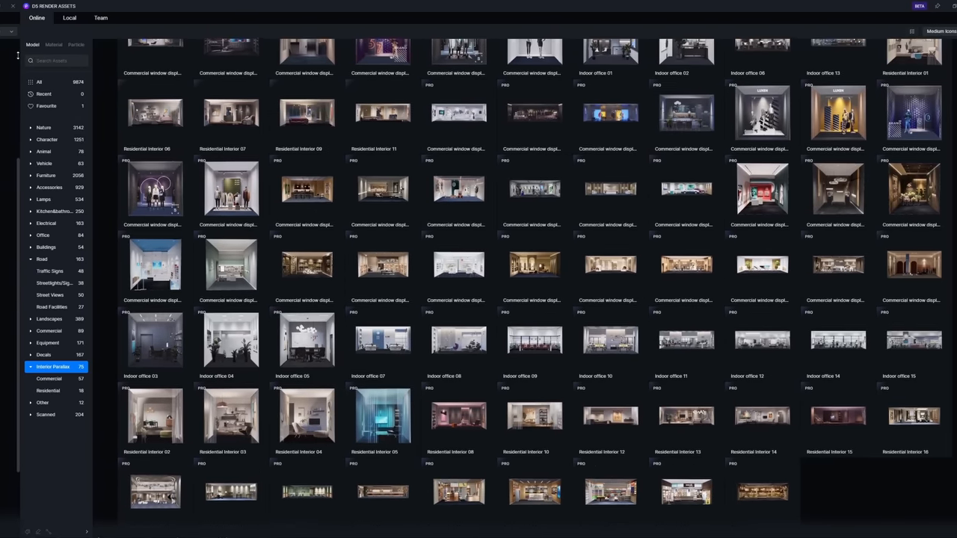
{"action": "left_click", "coordinate": [48, 139]}
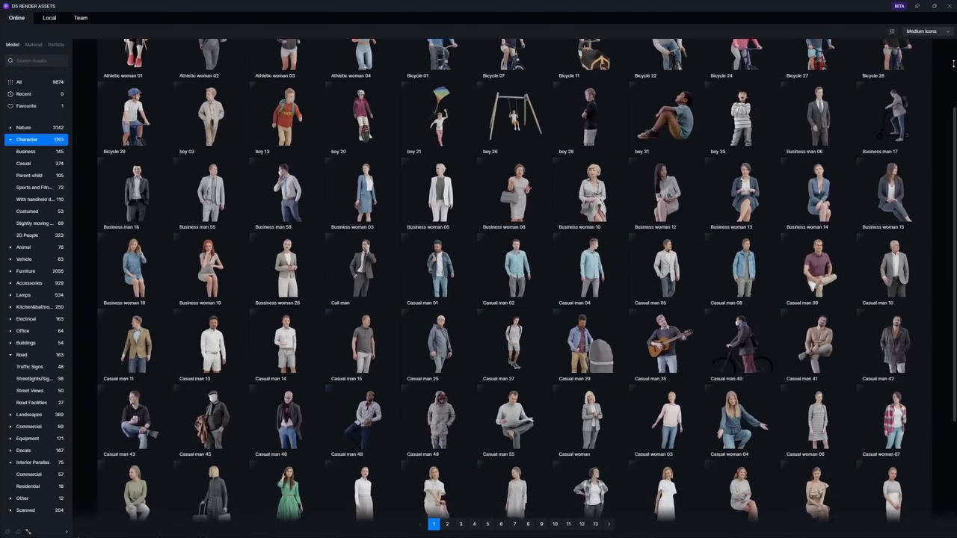
{"action": "left_click", "coordinate": [24, 127]}
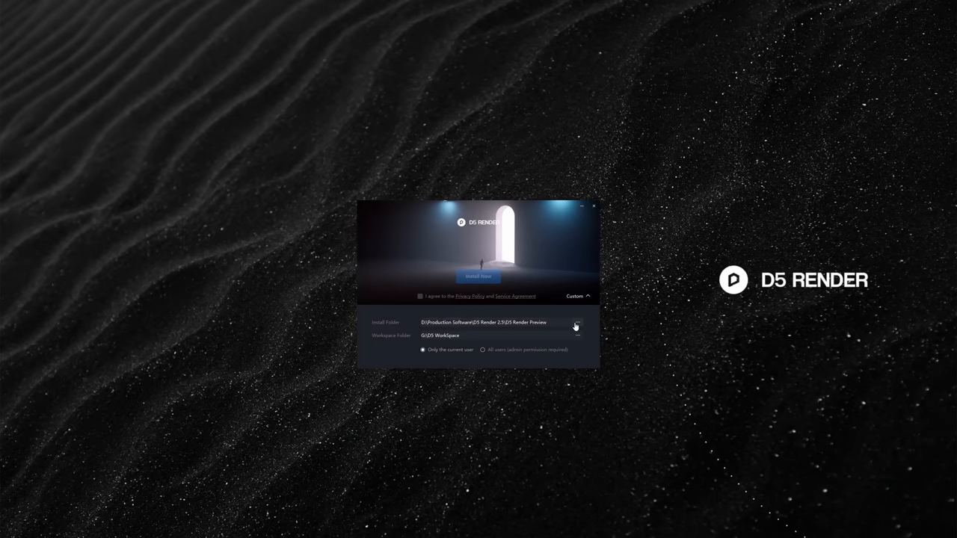
Accept the Privacy Policy and Service Agreement and start Install Now.
{"action": "left_click", "coordinate": [420, 296]}
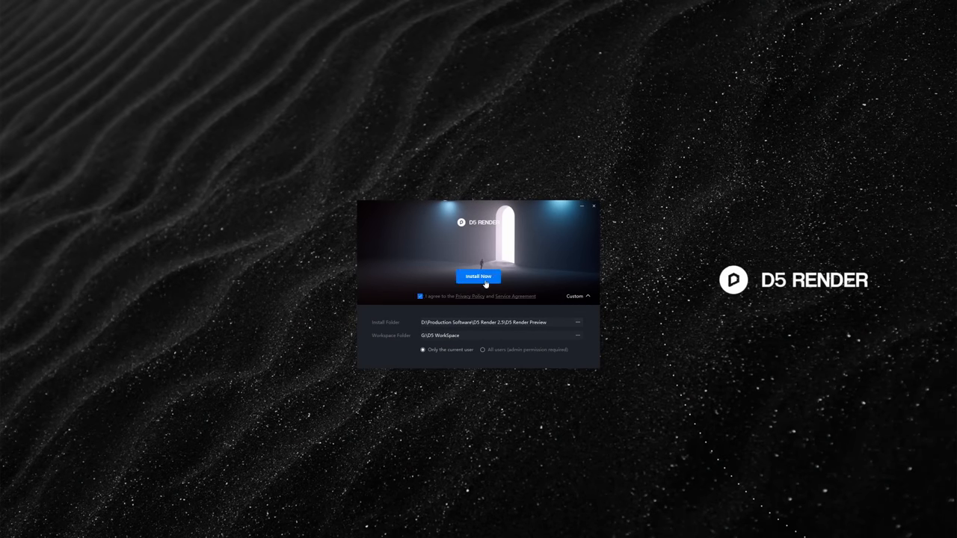
{"action": "left_click", "coordinate": [478, 276]}
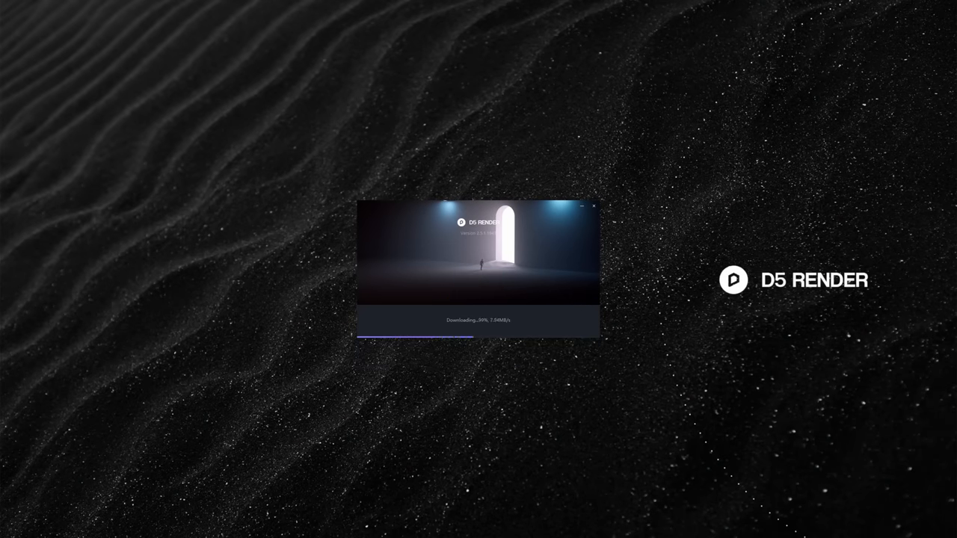